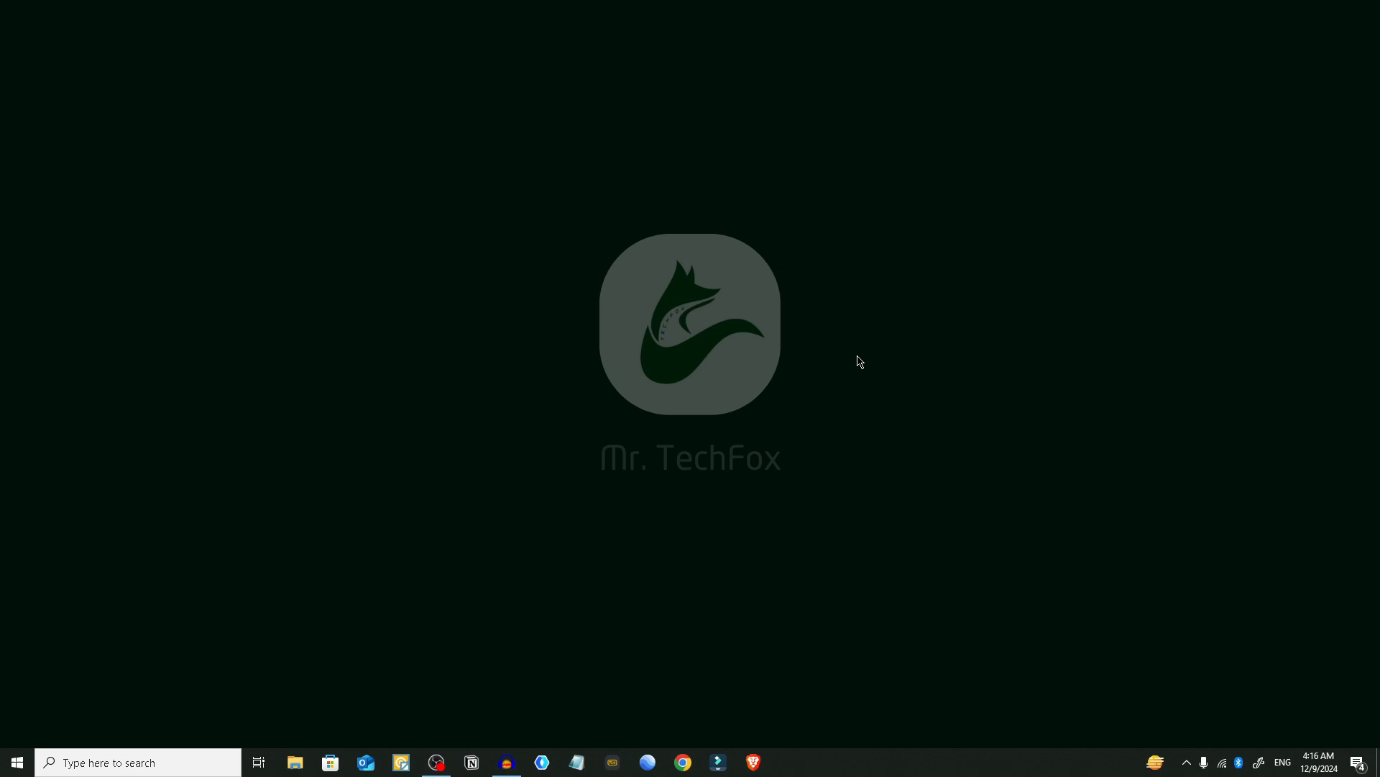
pyautogui.moveTo(1072, 530)
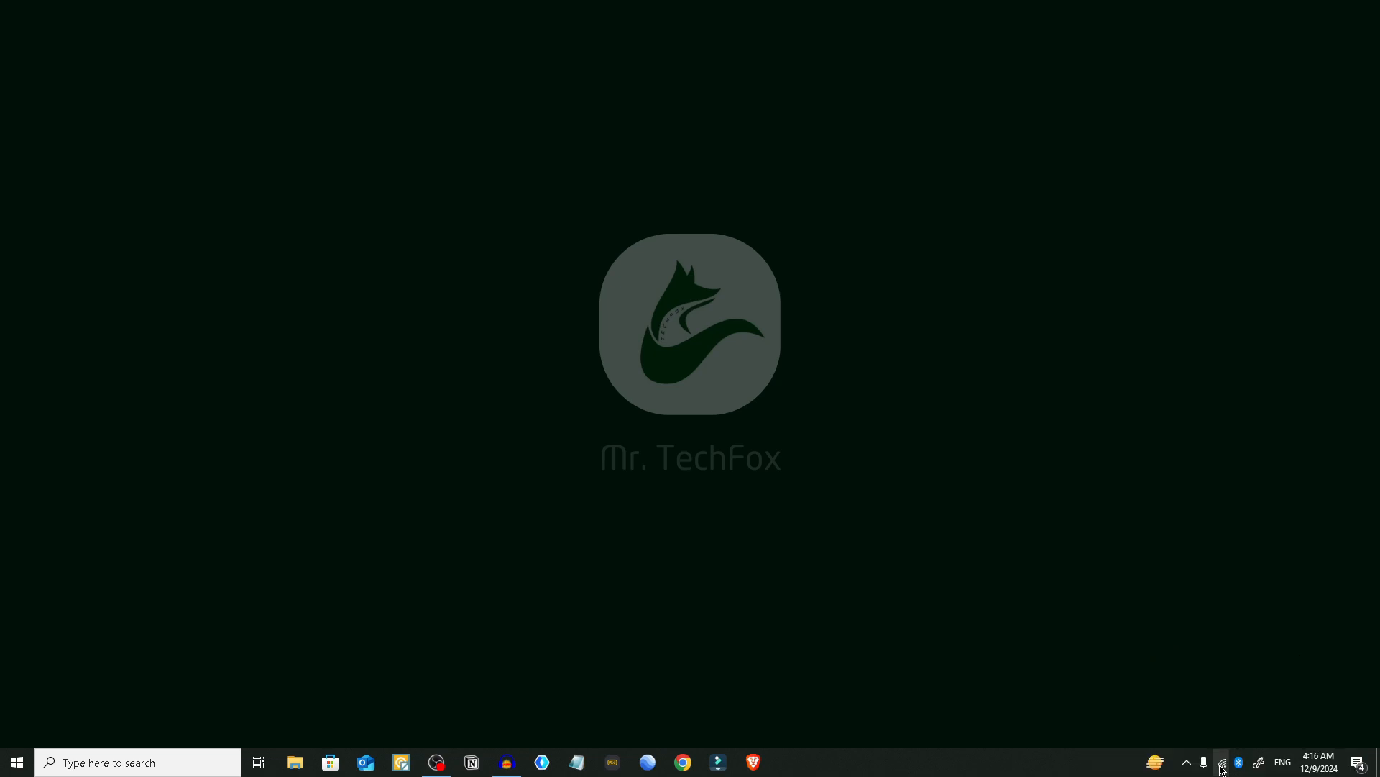
# - Check the current Wi-Fi status in the taskbar network list, then dismiss it
pyautogui.click(1185, 762)
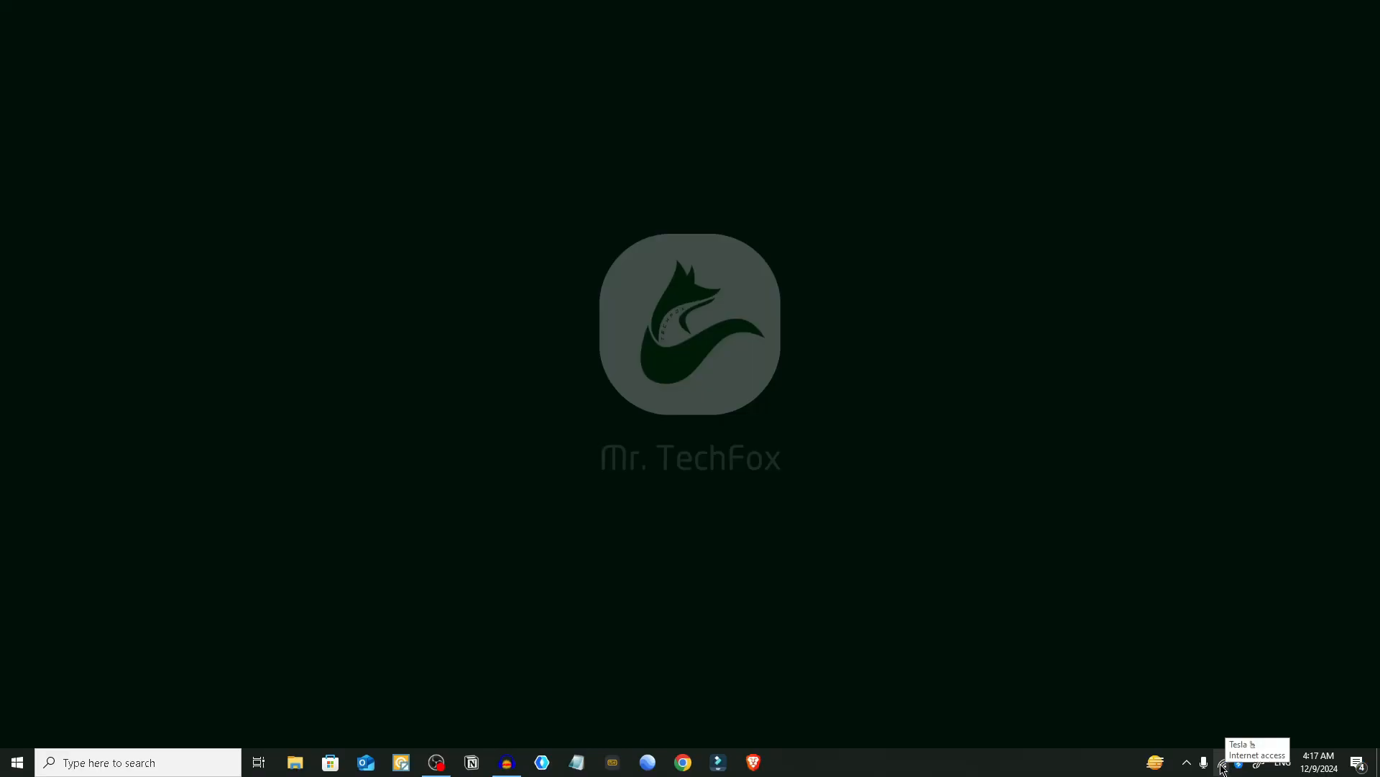
pyautogui.click(1223, 762)
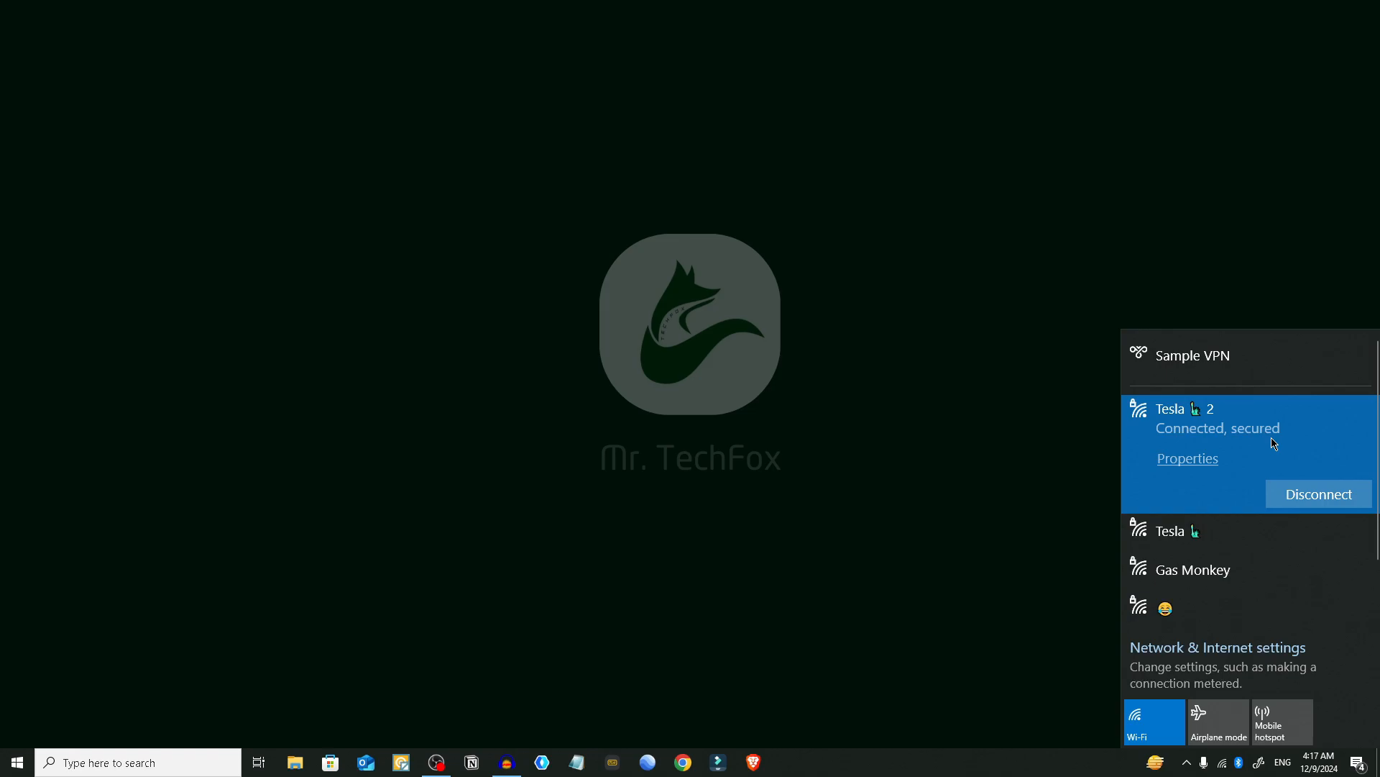
pyautogui.click(824, 320)
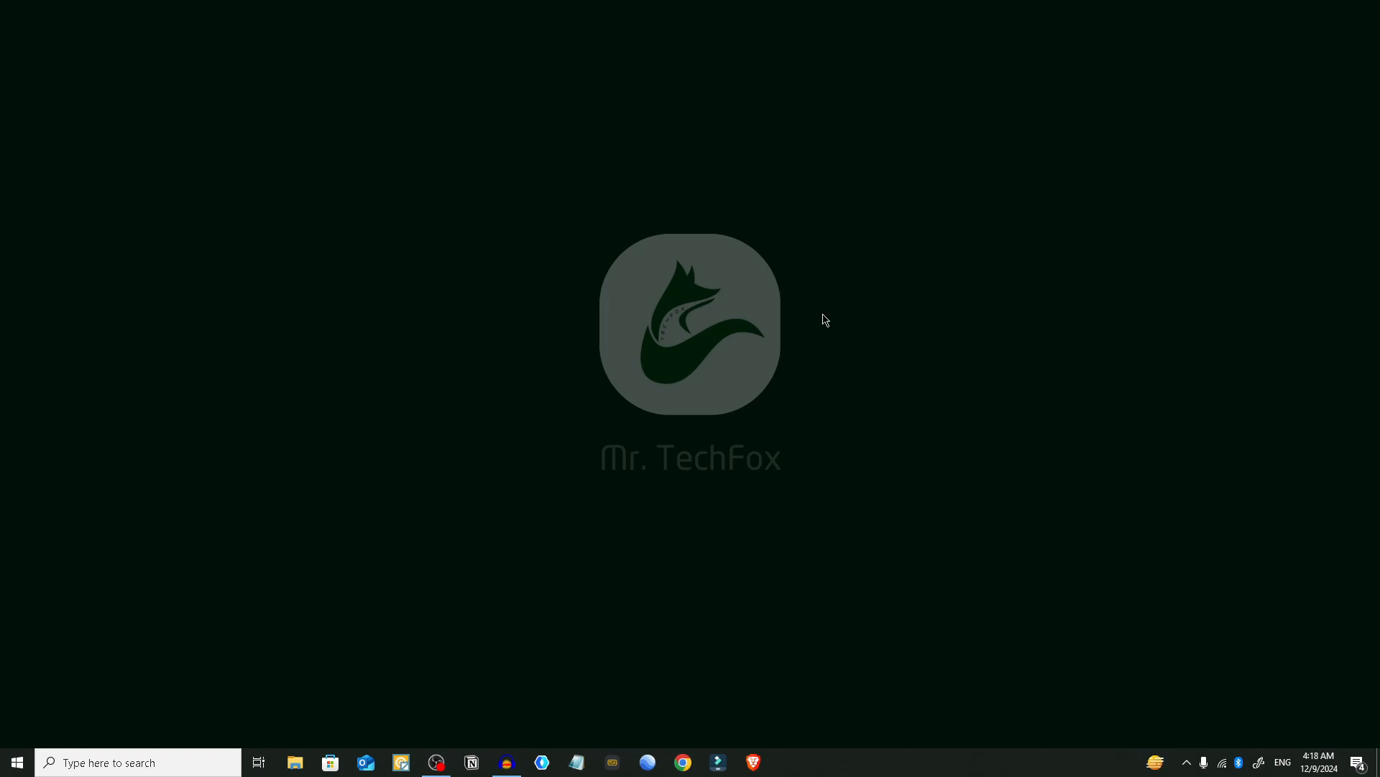
pyautogui.moveTo(846, 322)
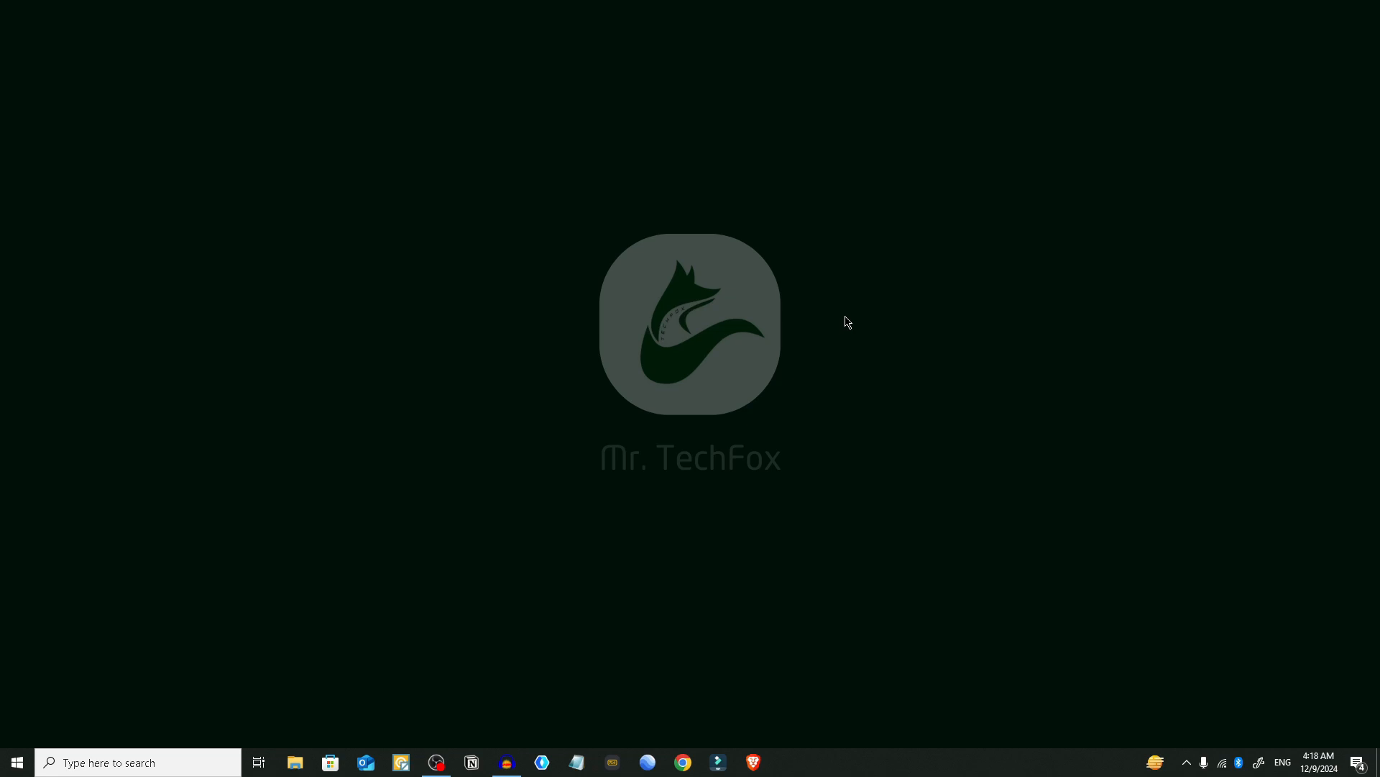
# - Go to Settings > Network & Internet > Wi-Fi and open Manage known networks
pyautogui.click(16, 761)
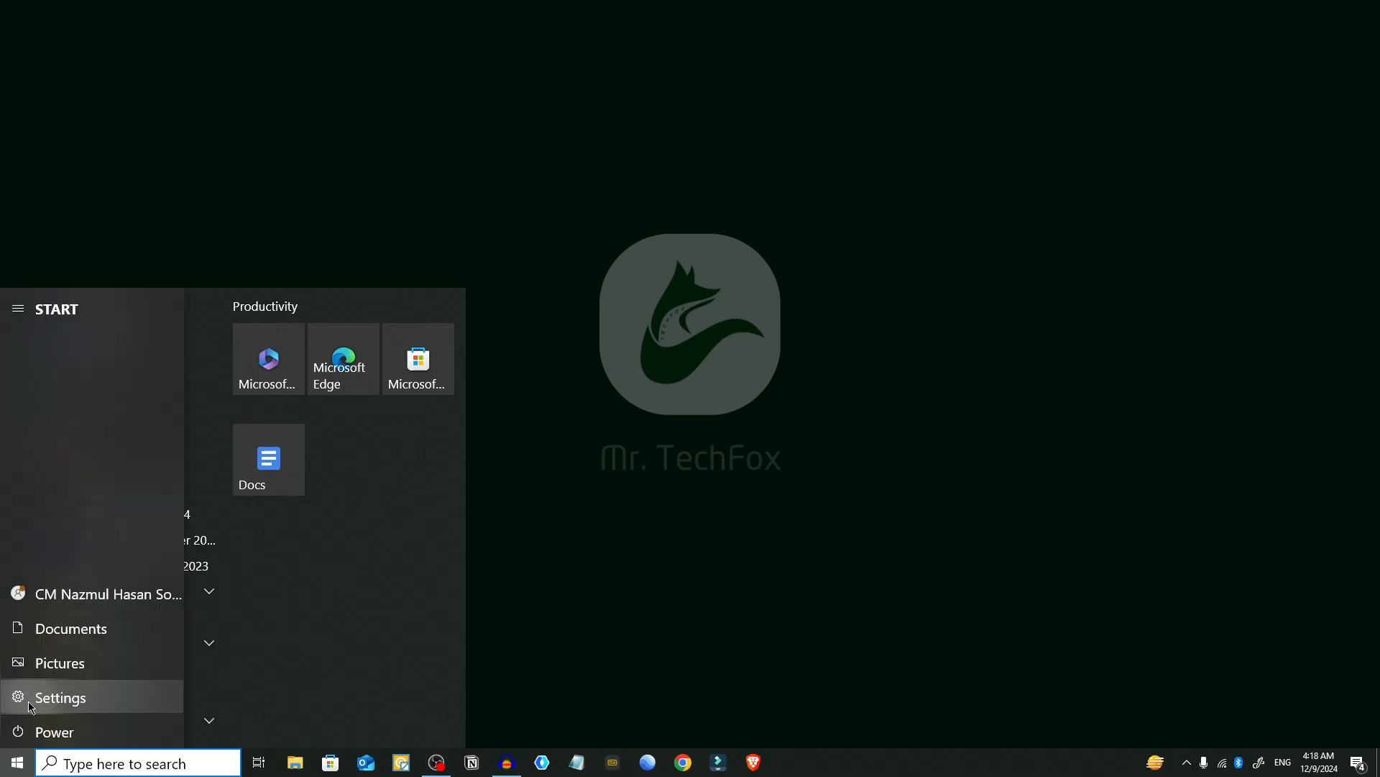
pyautogui.click(60, 697)
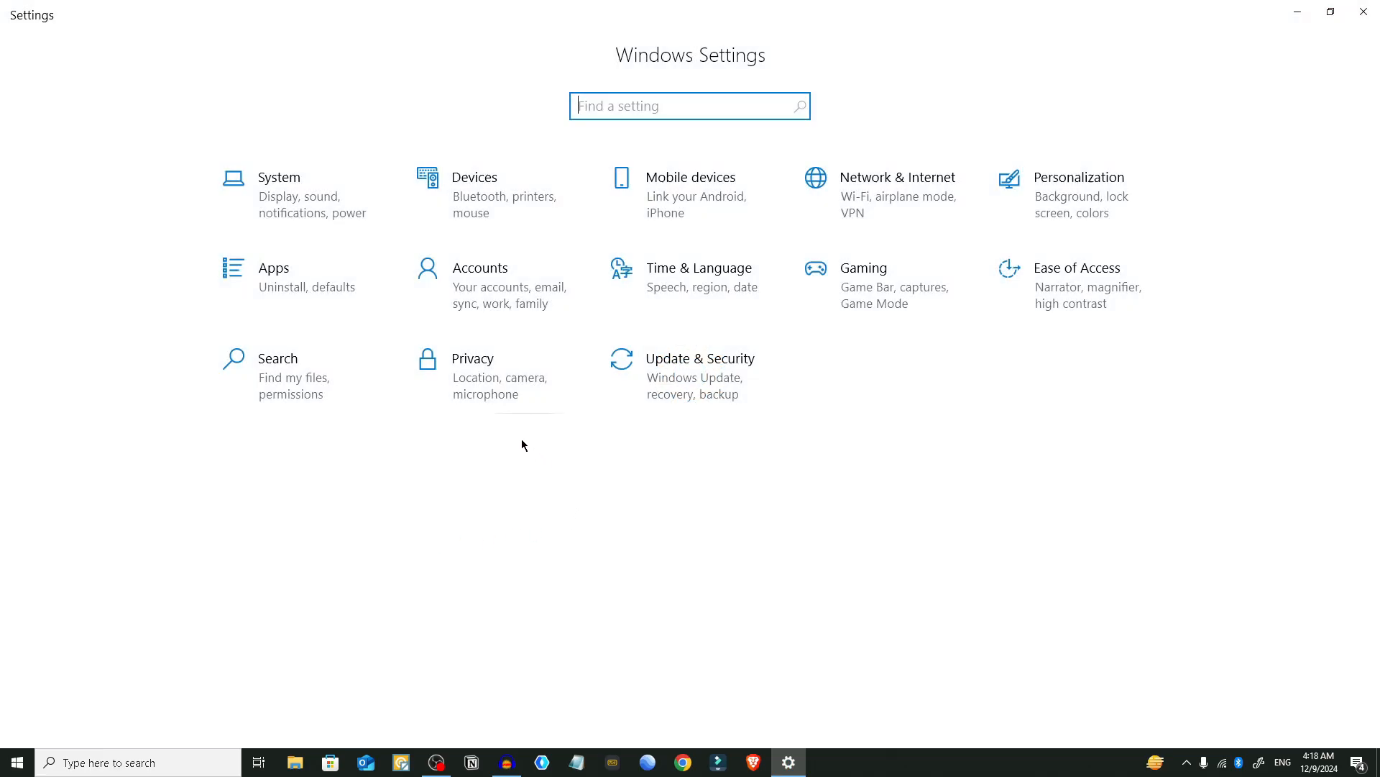
pyautogui.click(898, 177)
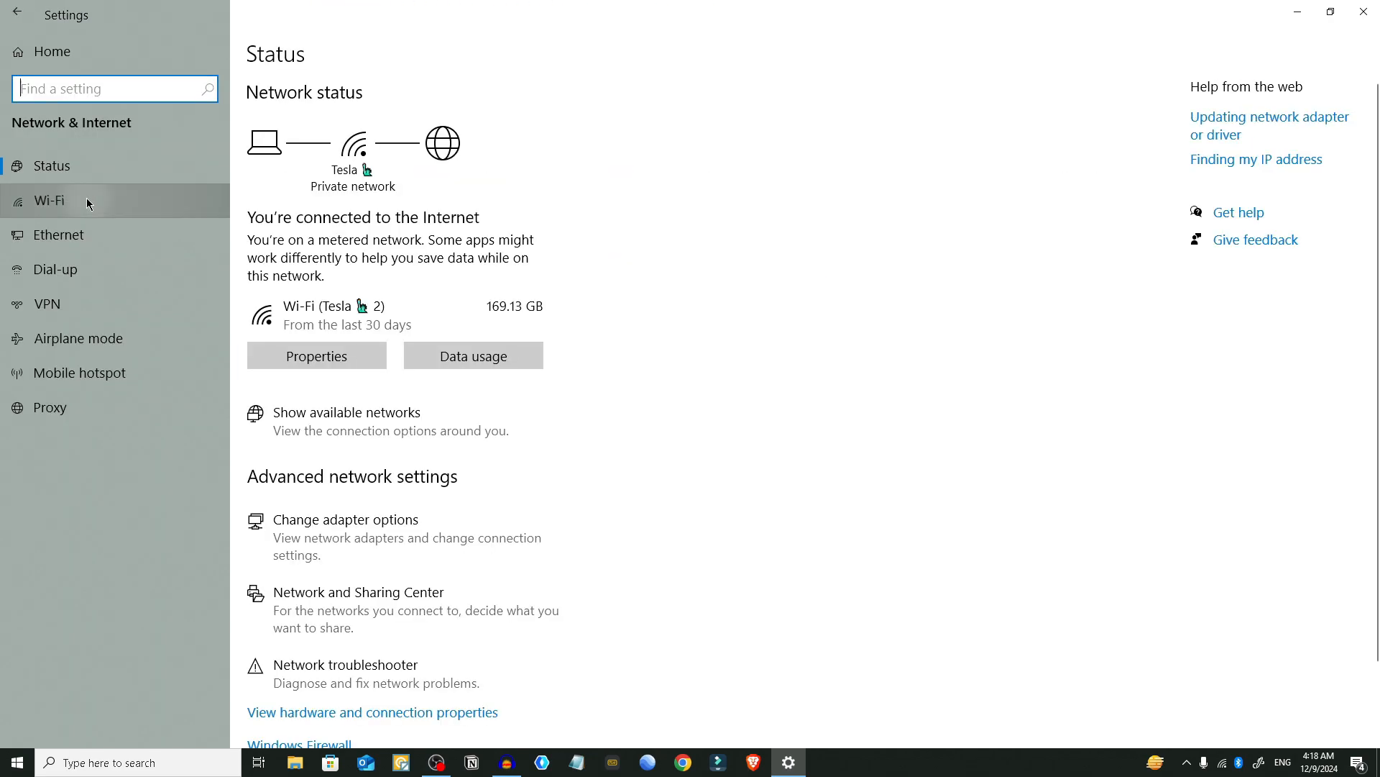
pyautogui.click(50, 200)
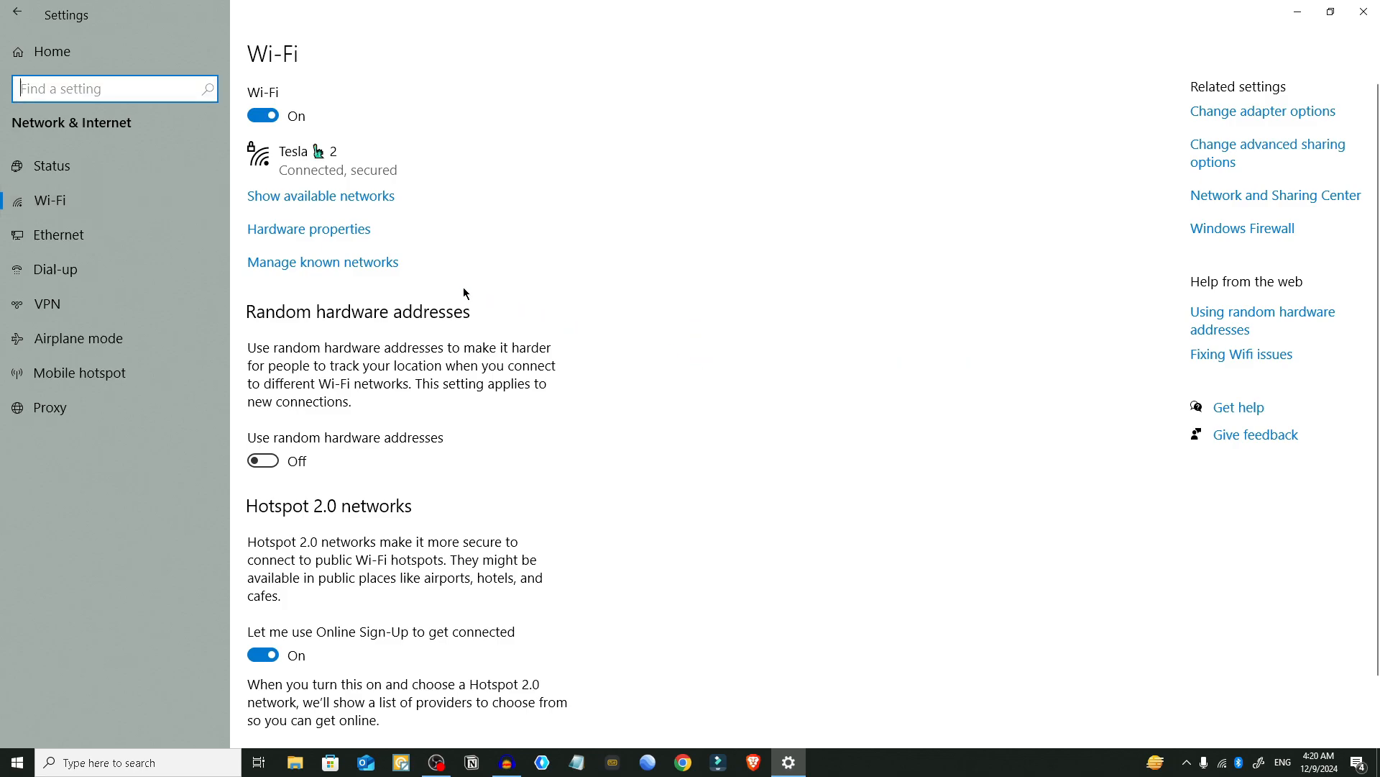
pyautogui.click(322, 261)
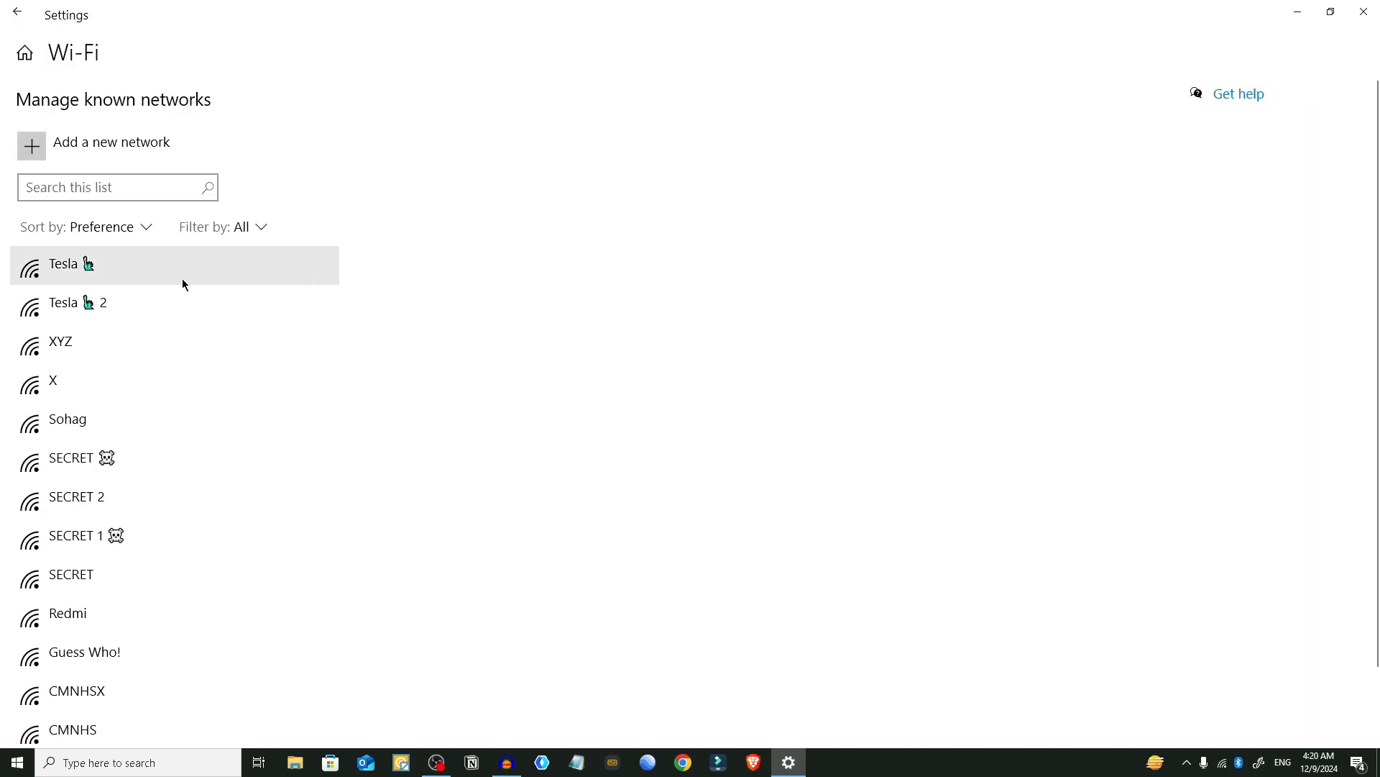
pyautogui.moveTo(217, 310)
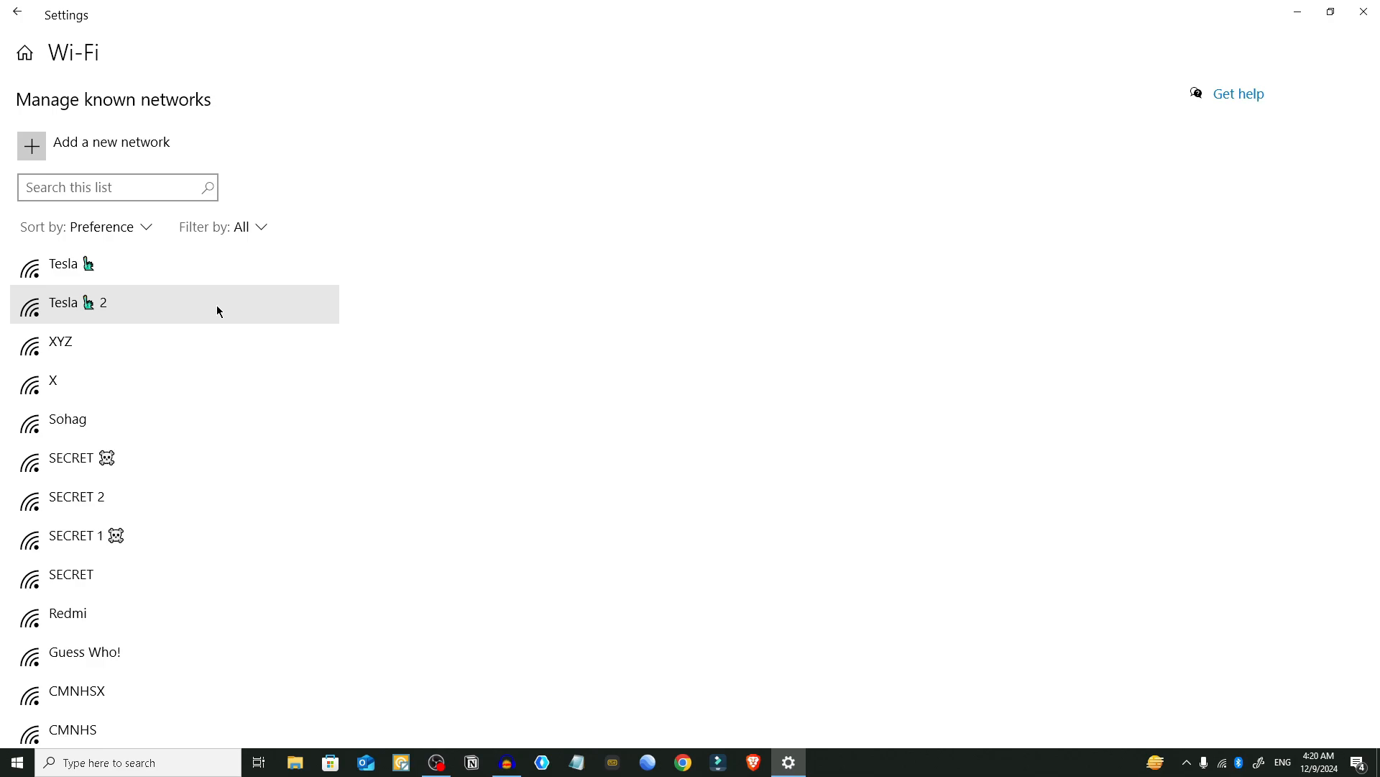
# - Expand the saved Tesla 2 network, then open and close the taskbar Wi-Fi list
pyautogui.click(172, 303)
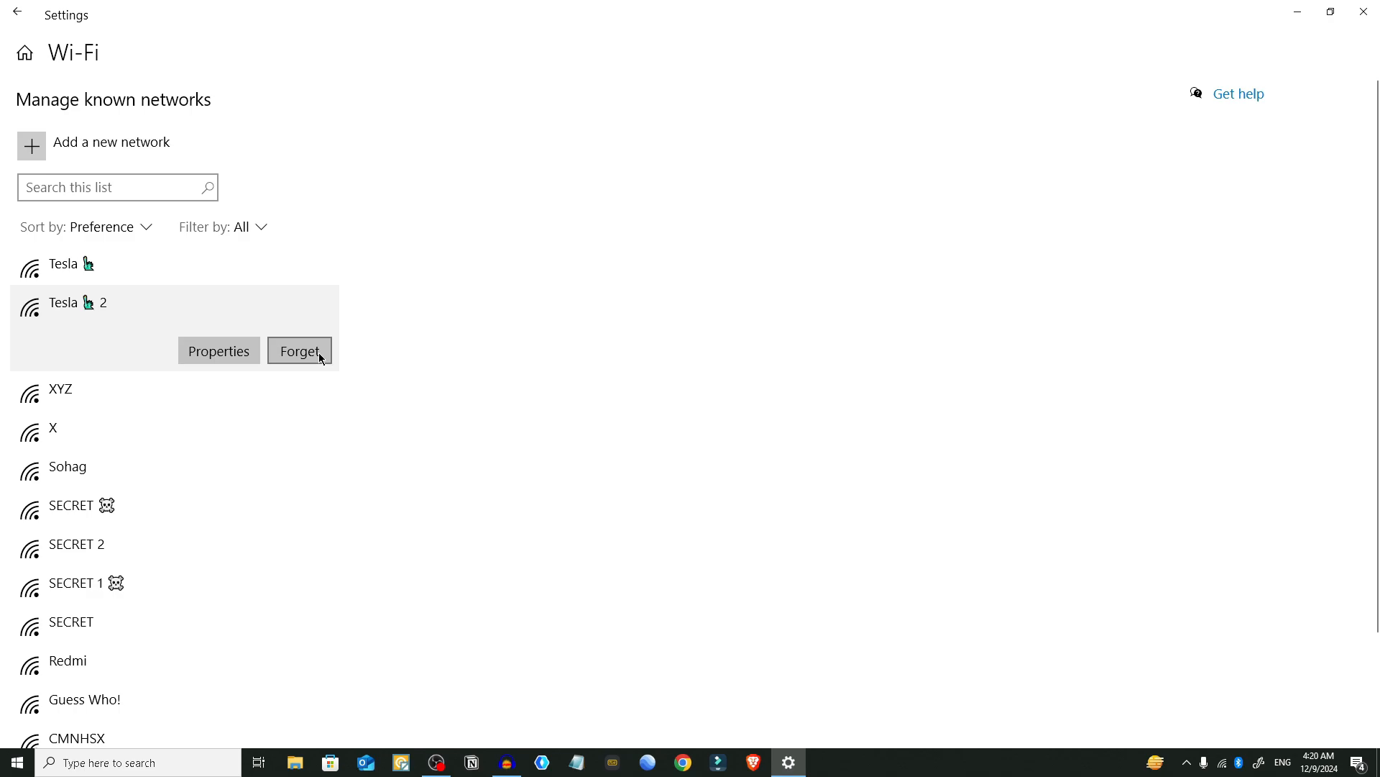
pyautogui.moveTo(1102, 447)
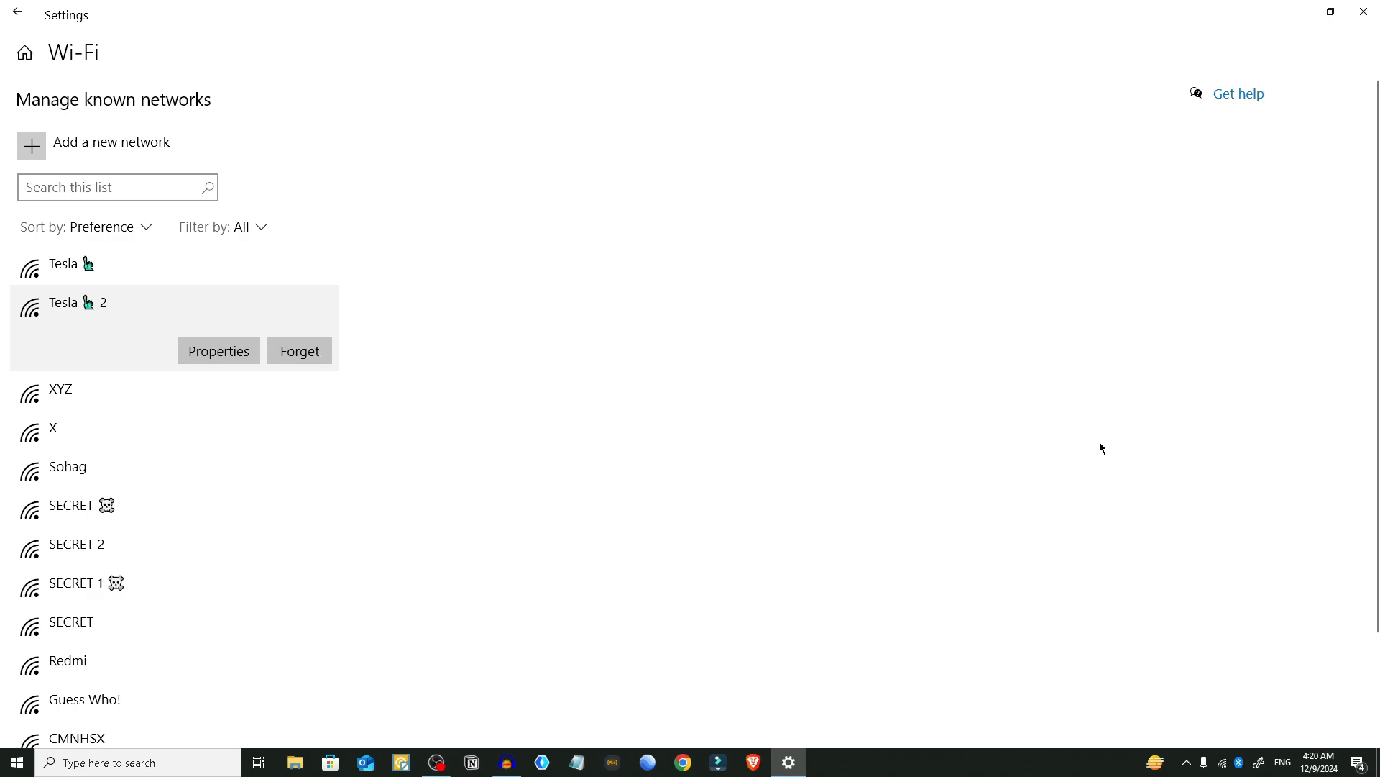
pyautogui.click(1221, 761)
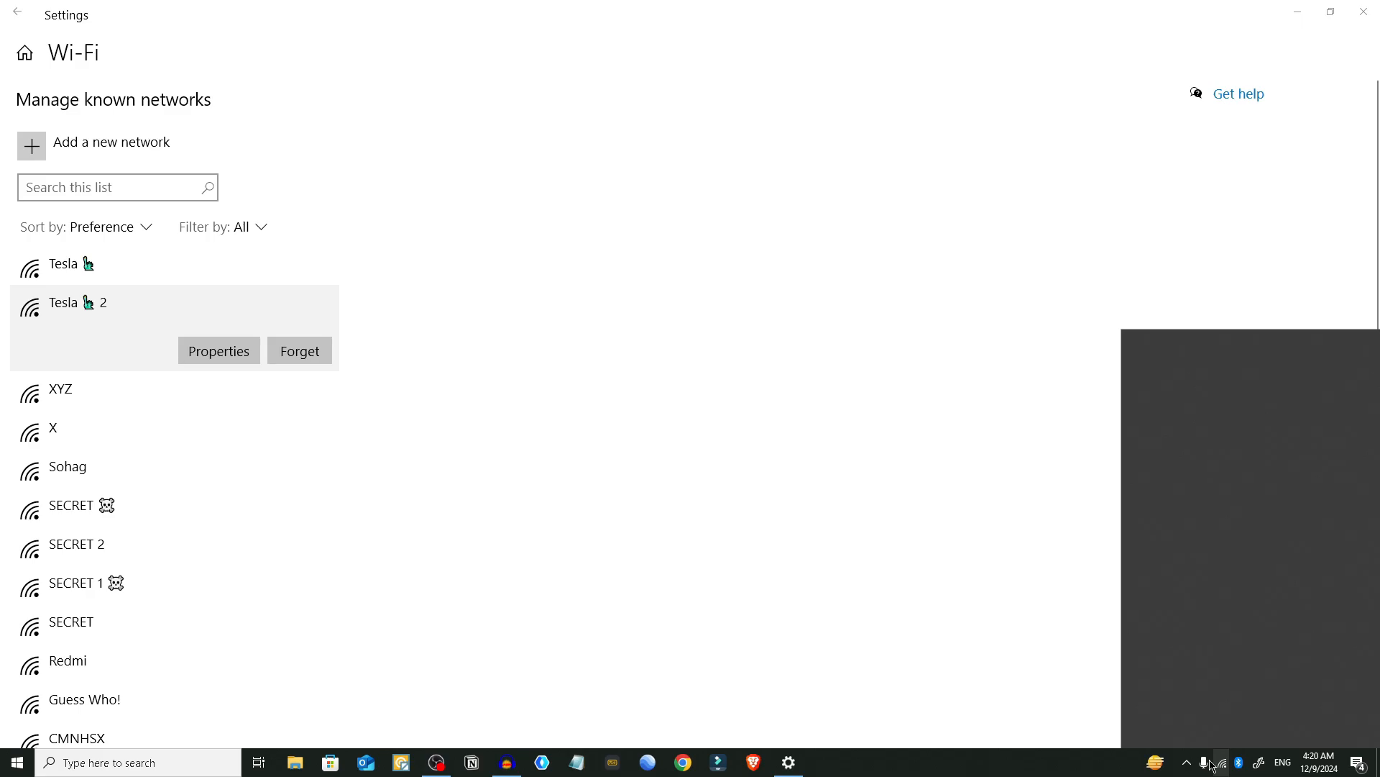
pyautogui.click(1221, 761)
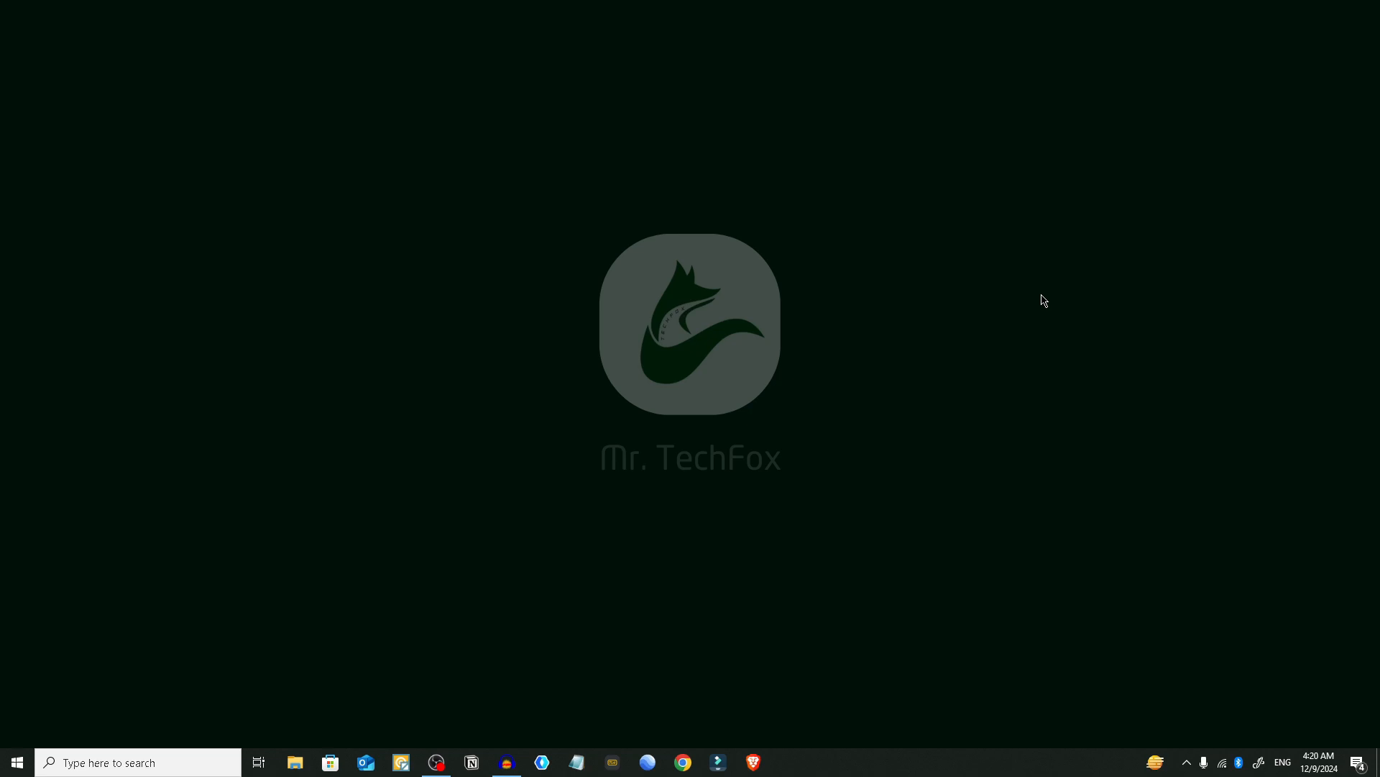
pyautogui.moveTo(46, 718)
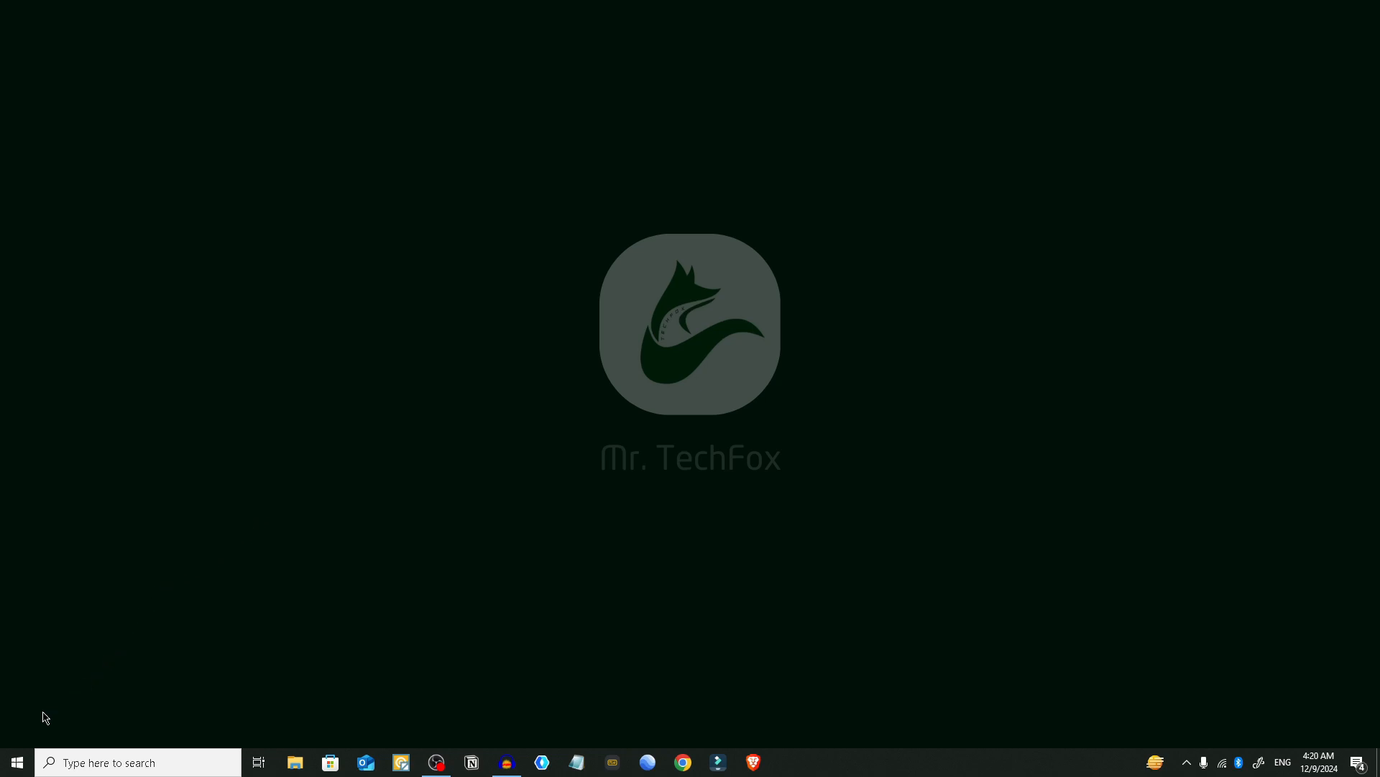
# - Launch Device Manager from the Start button's right-click menu
pyautogui.rightClick(16, 761)
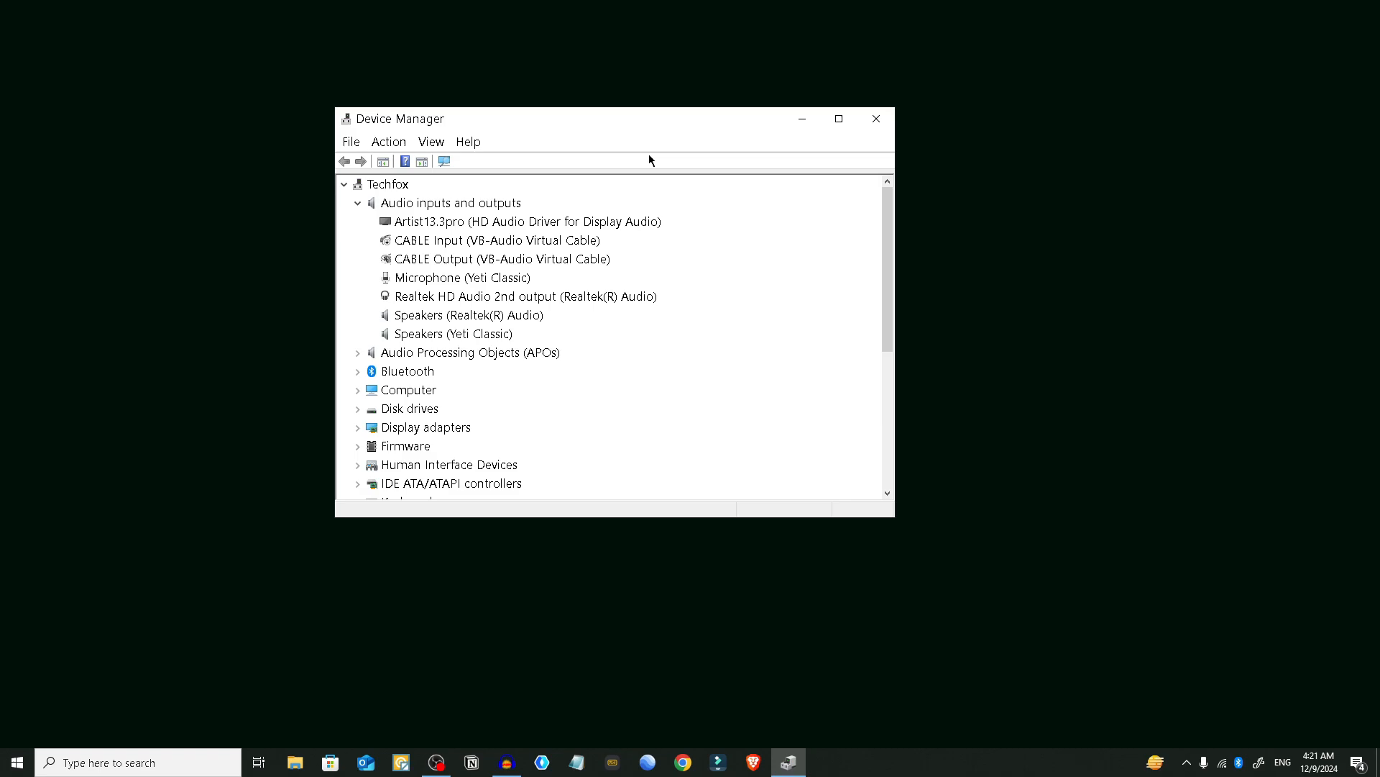
# - Expand Network adapters, inspect the Intel Wi-Fi 6 AX201 160MHz entry, and close Device Manager
pyautogui.scroll(-3)
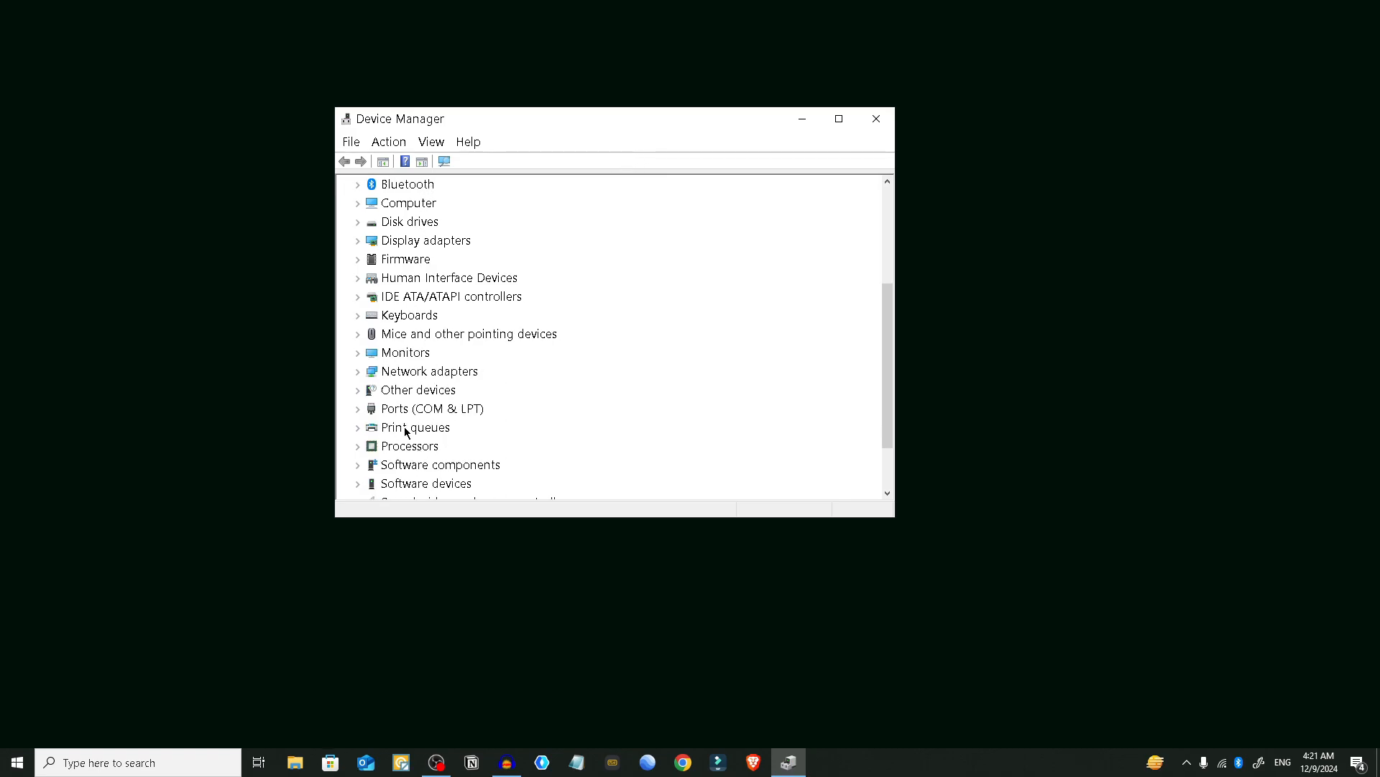
pyautogui.click(358, 220)
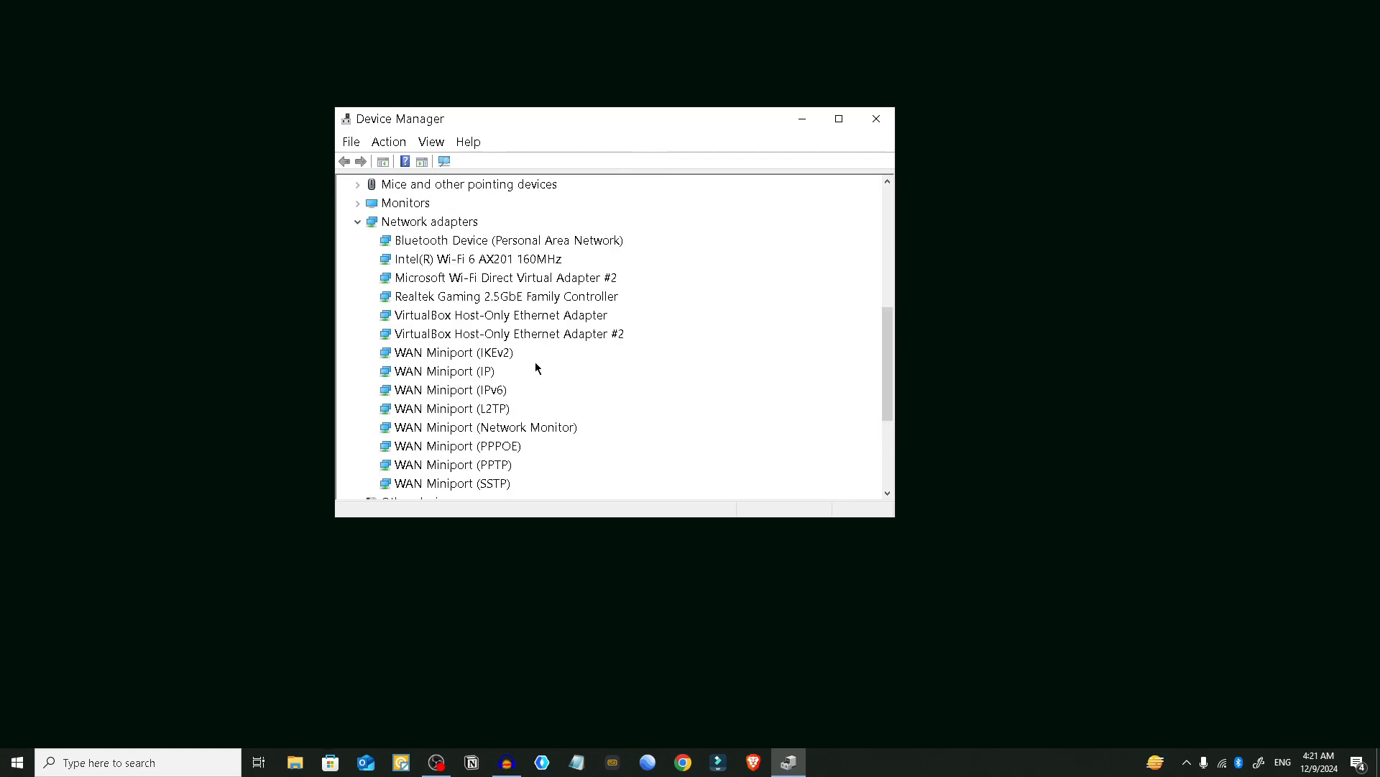
pyautogui.scroll(-3)
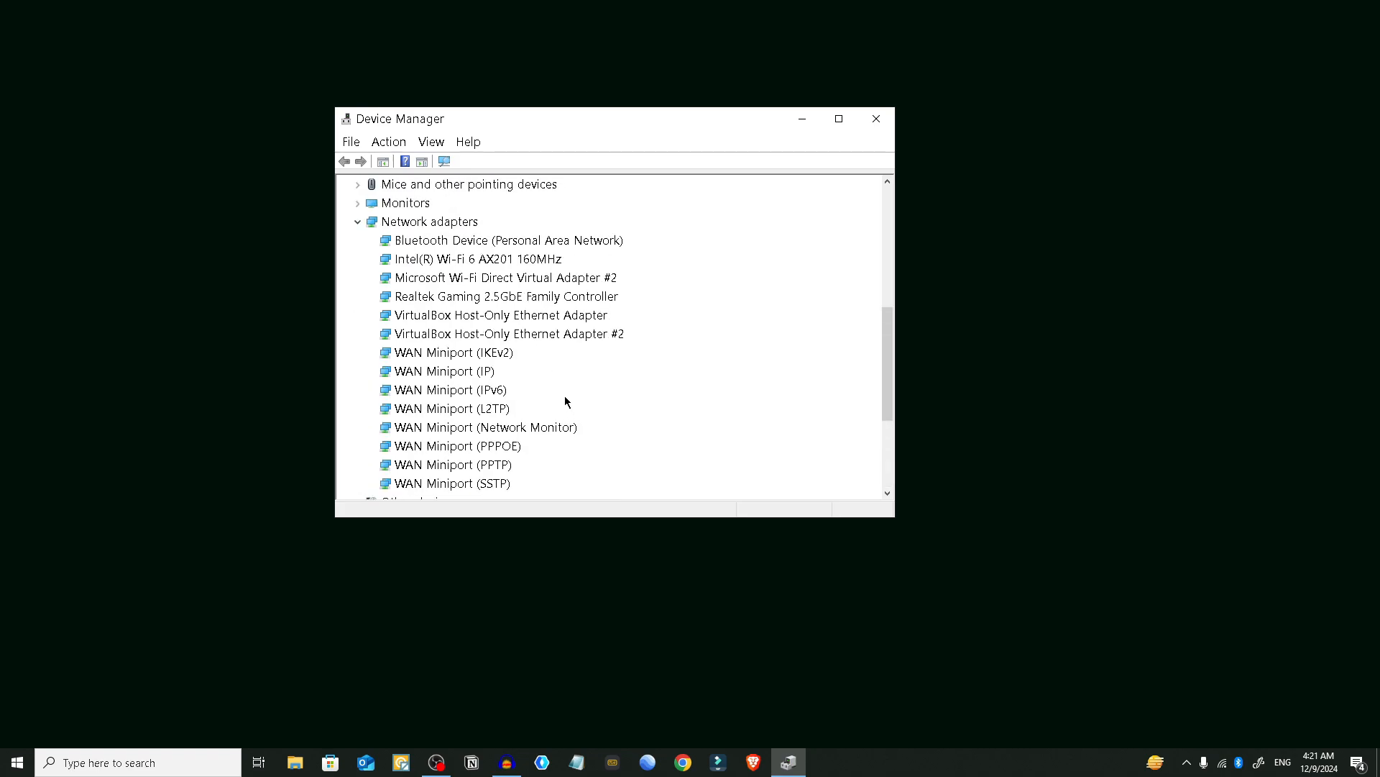
pyautogui.moveTo(572, 247)
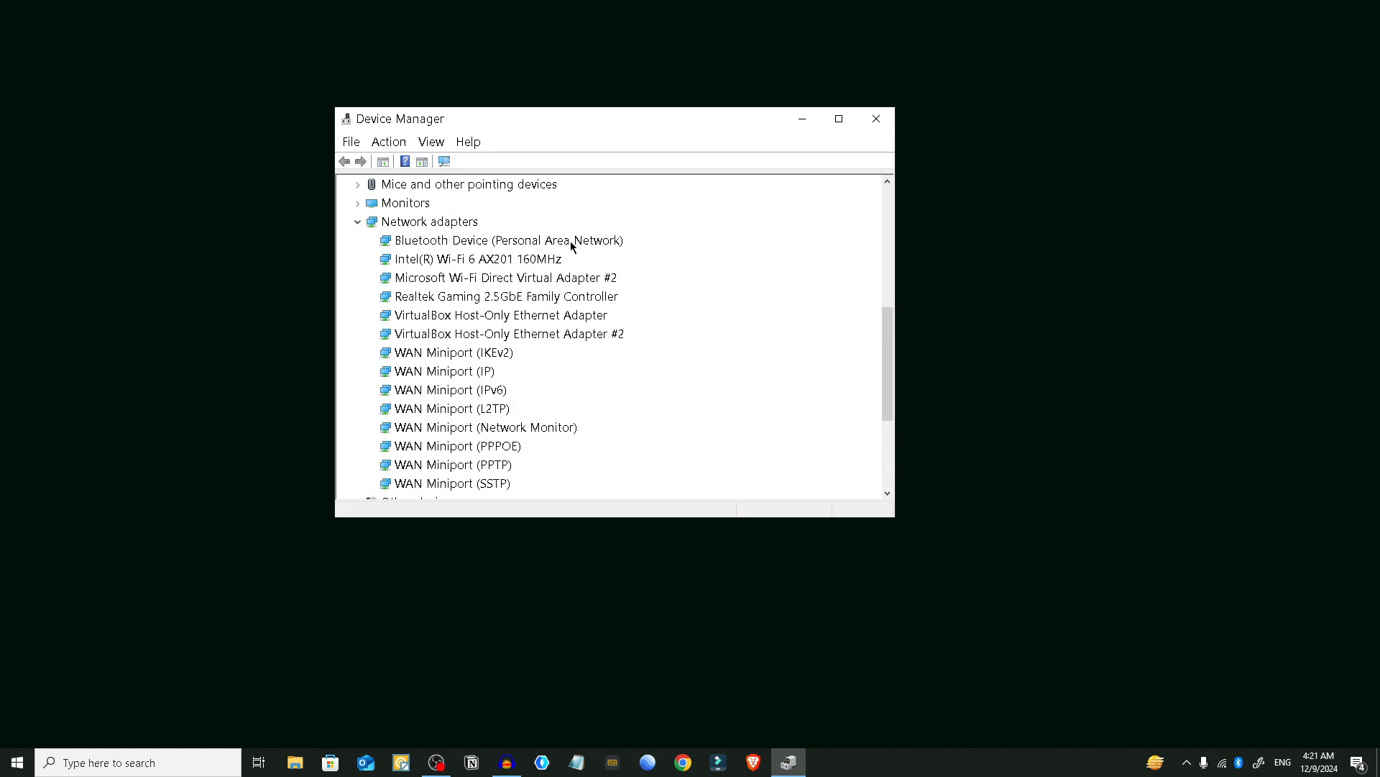
pyautogui.moveTo(461, 353)
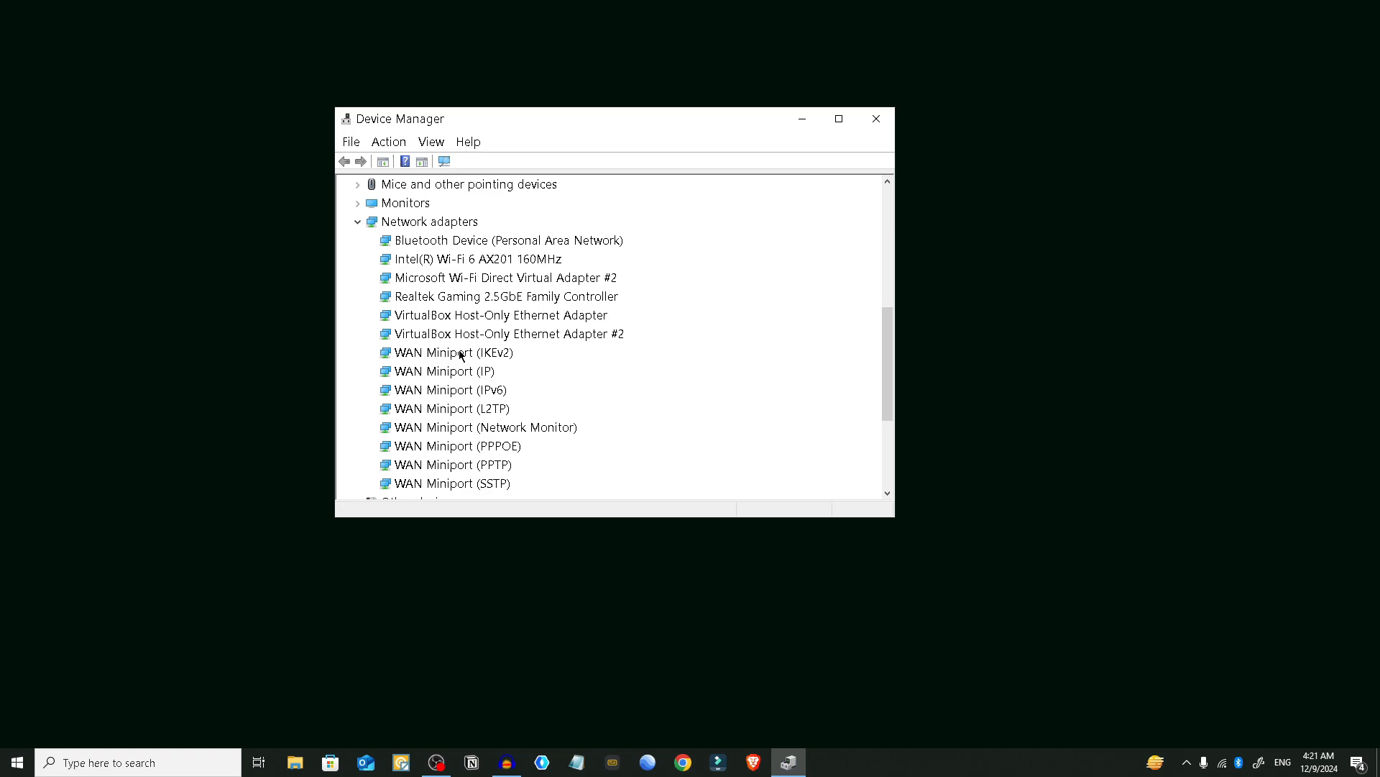
pyautogui.scroll(-3)
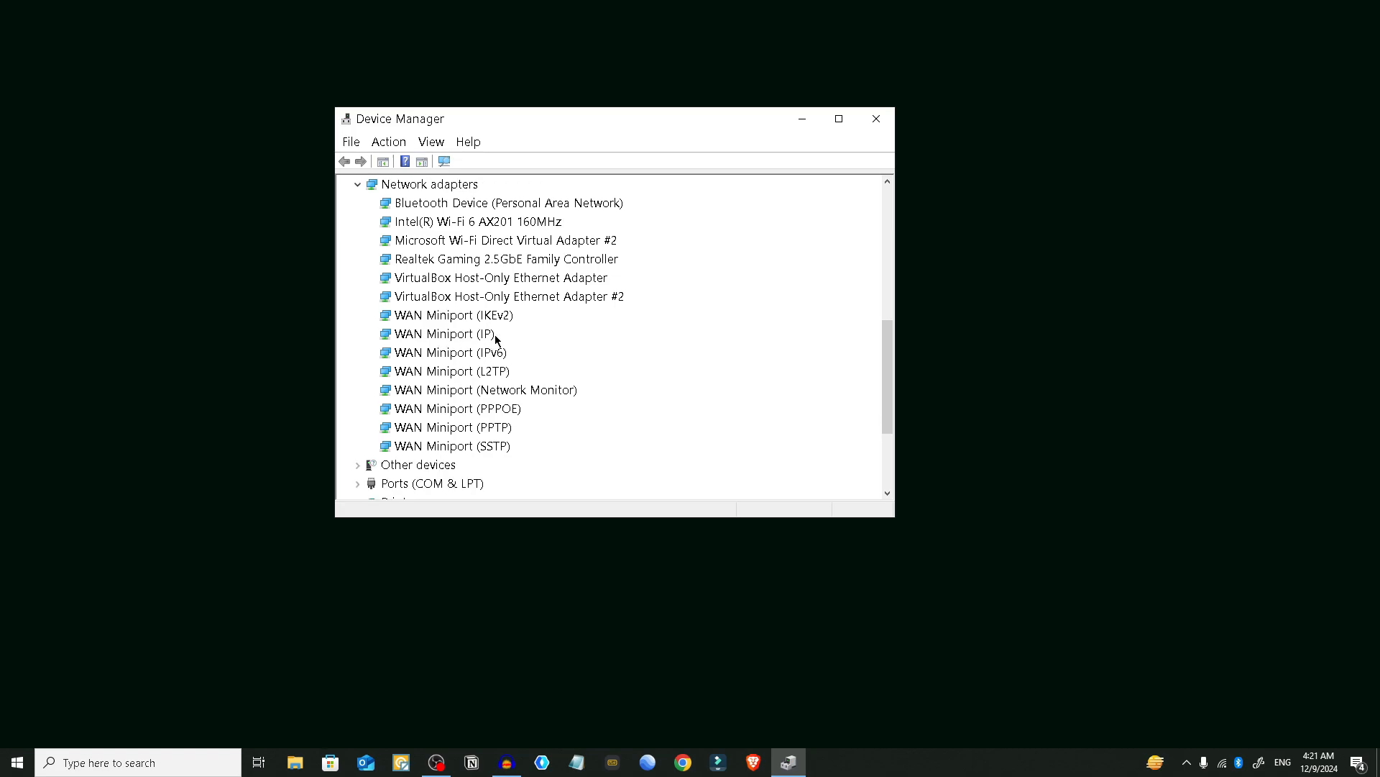
pyautogui.moveTo(428, 336)
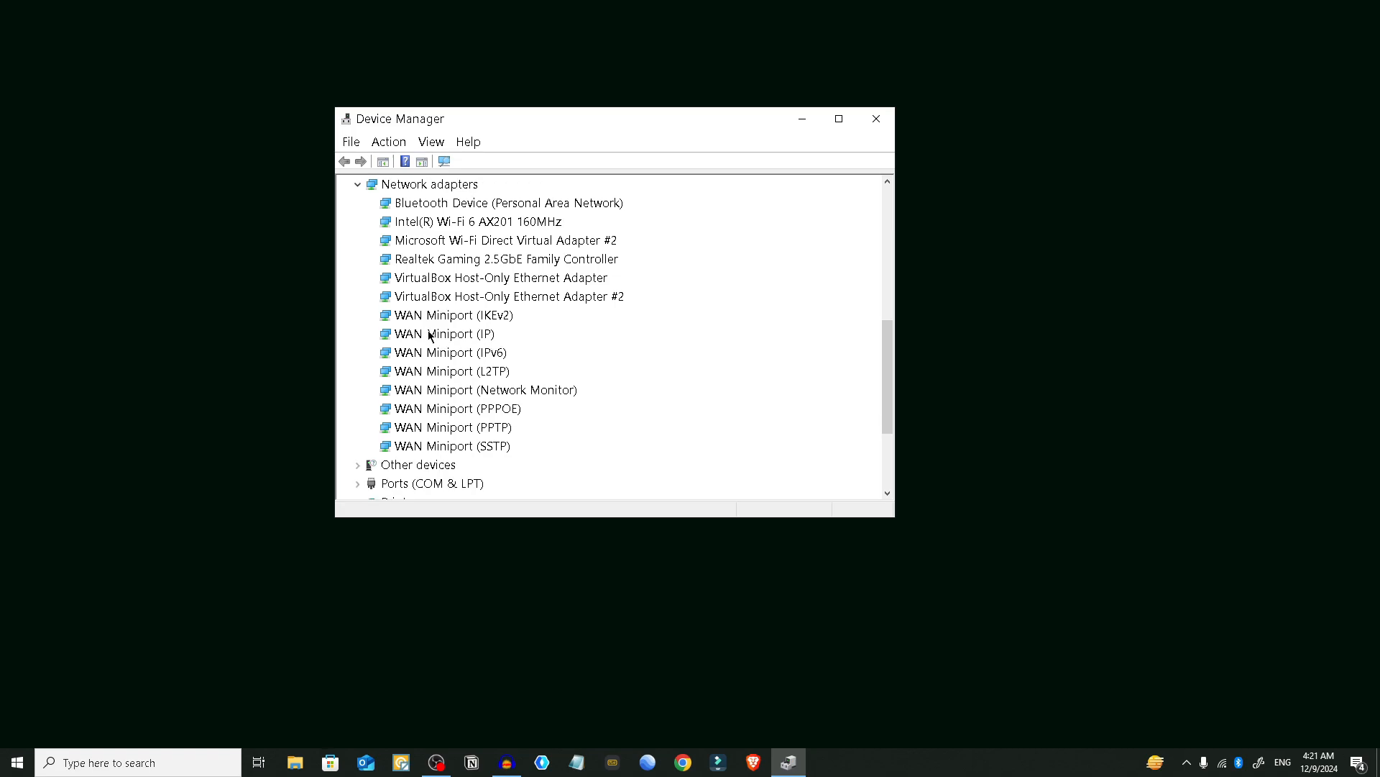
pyautogui.rightClick(454, 315)
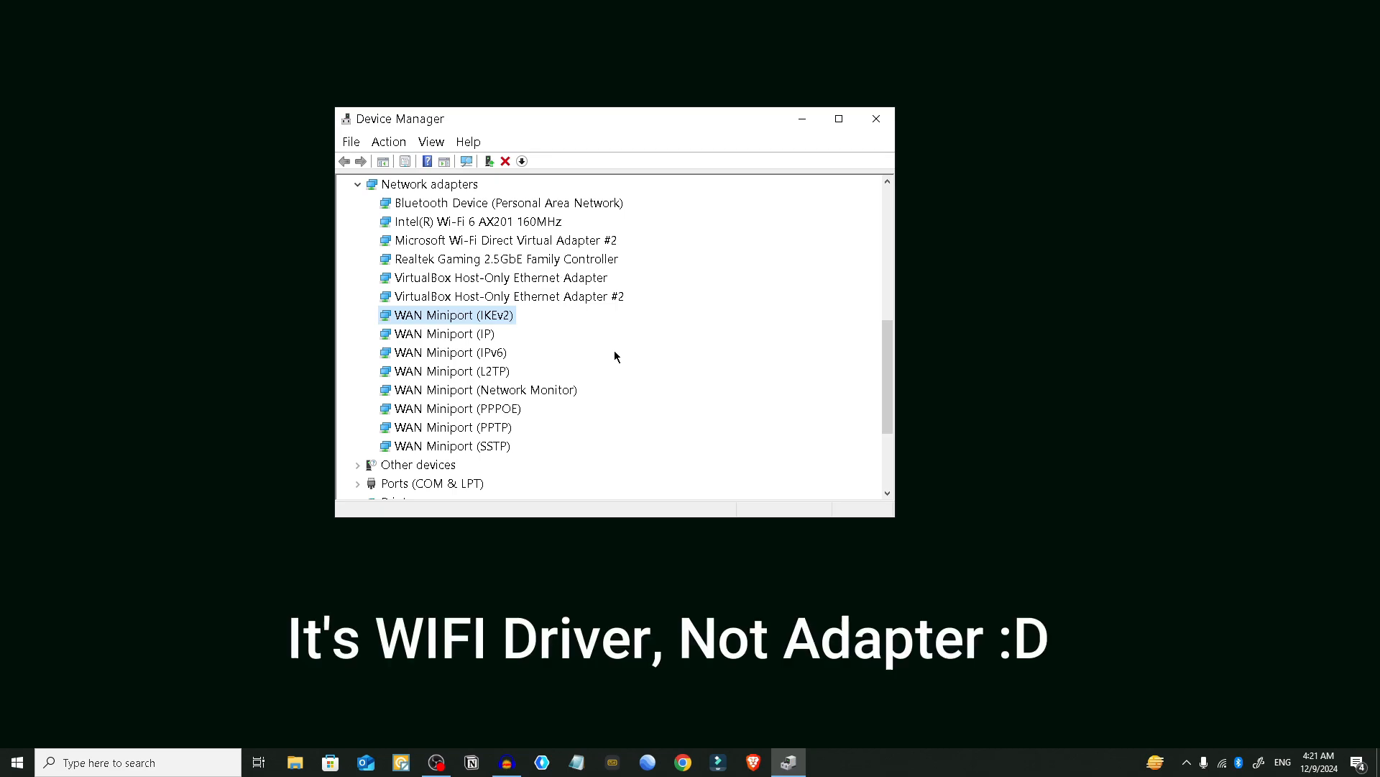
pyautogui.moveTo(802, 168)
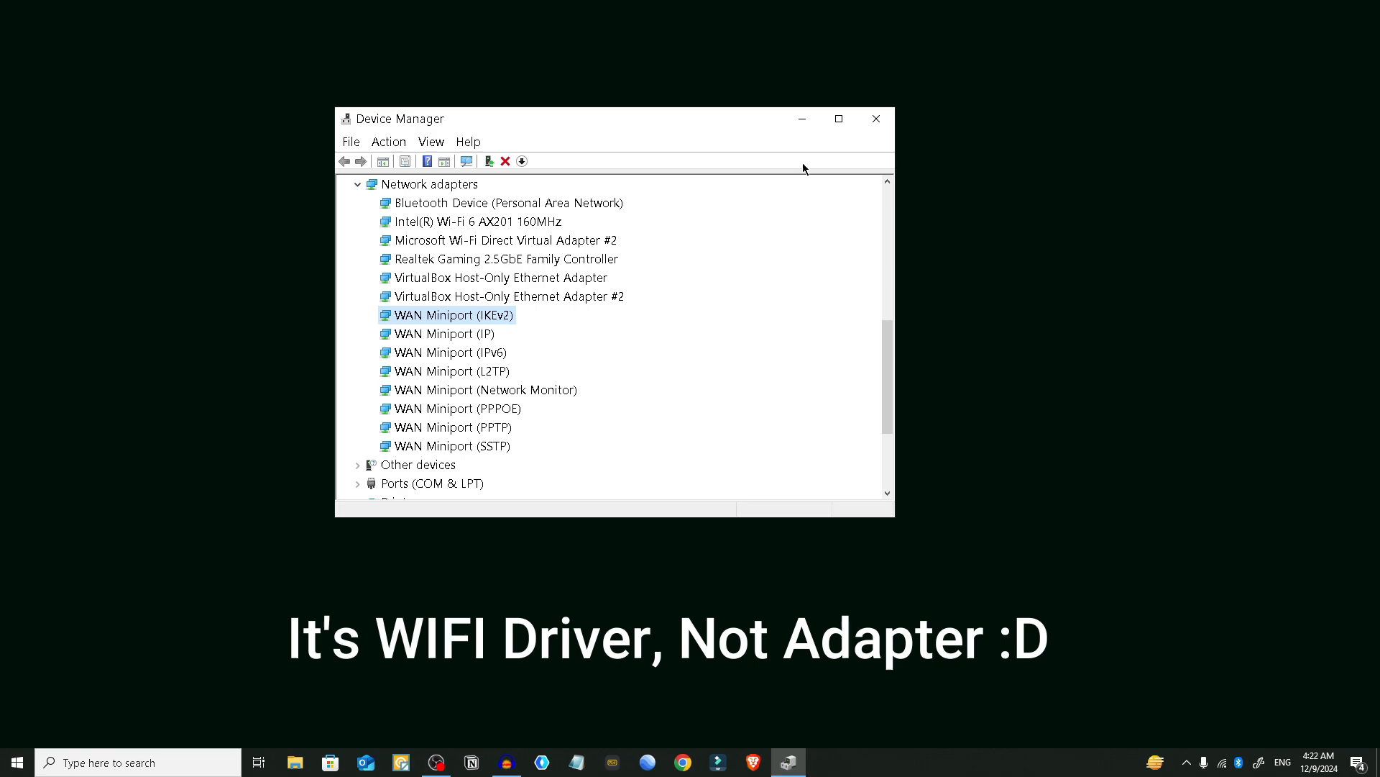
pyautogui.moveTo(875, 119)
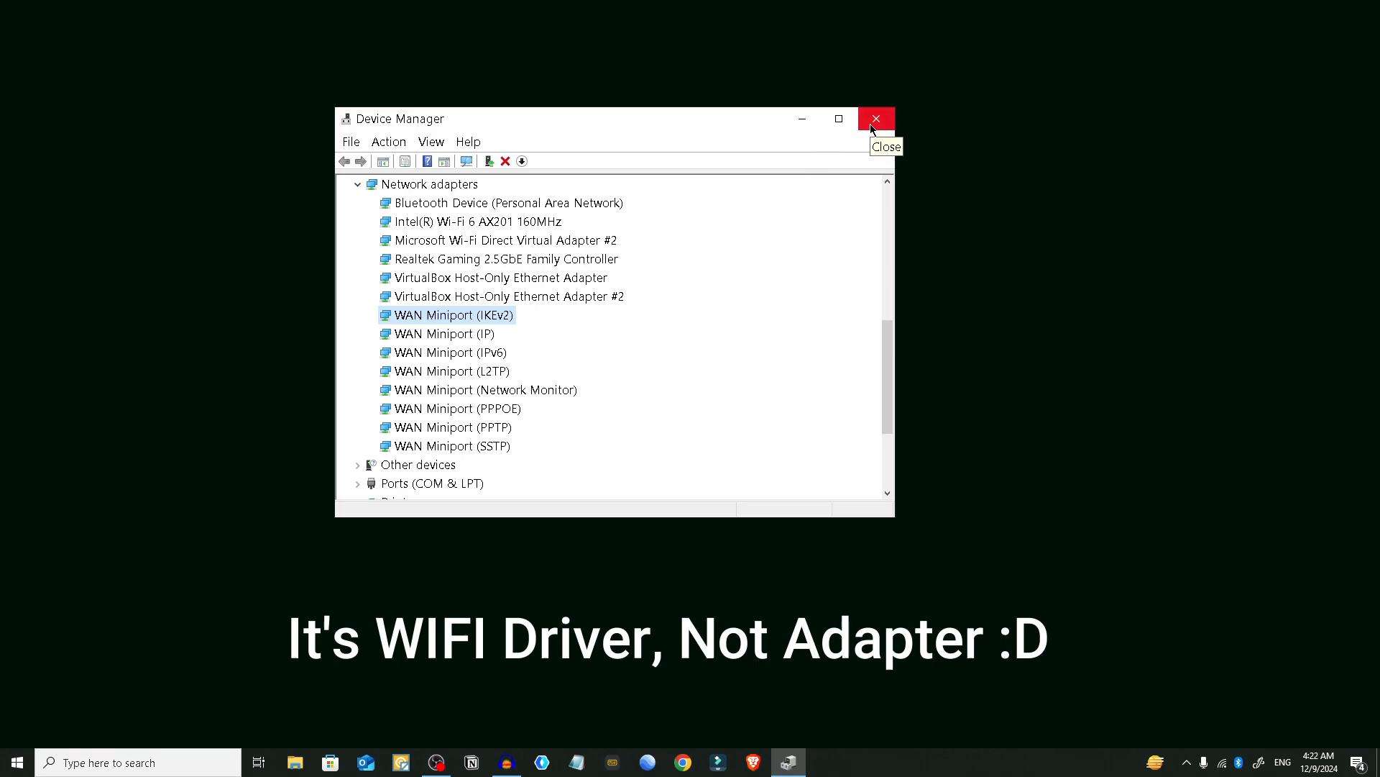
pyautogui.click(875, 118)
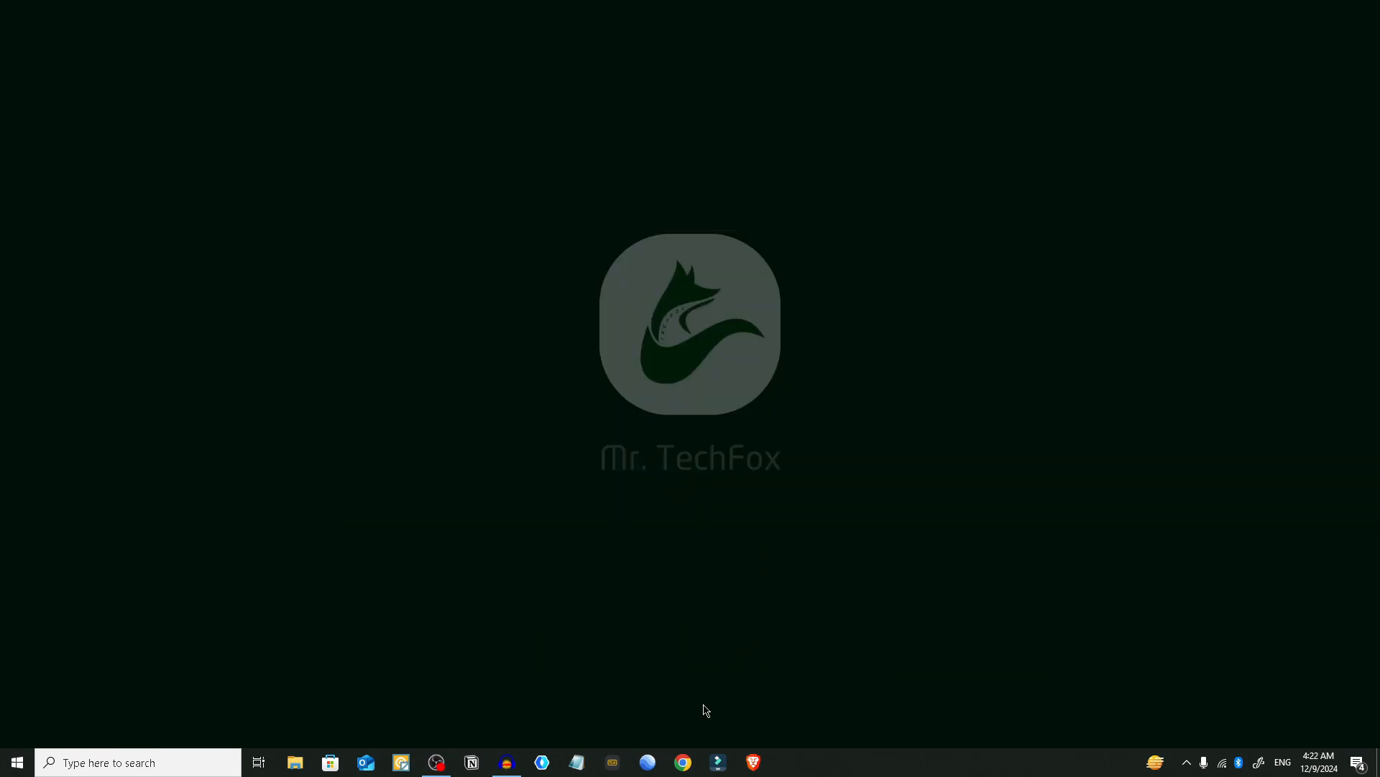
pyautogui.click(682, 761)
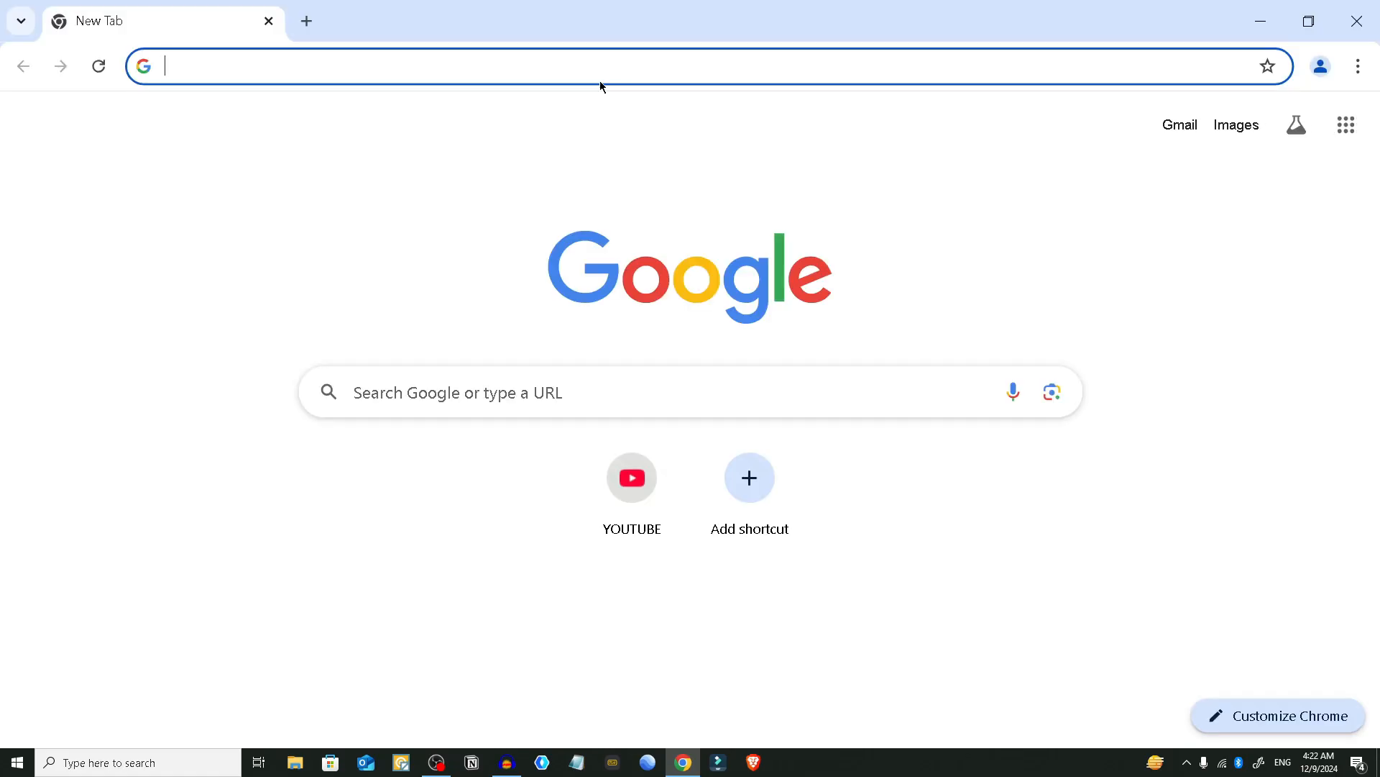
# - Search 'intel wifi adapter' and open Intel's Wireless Wi-Fi Drivers for Windows 10/11 page
pyautogui.write('intel wifi adapter')
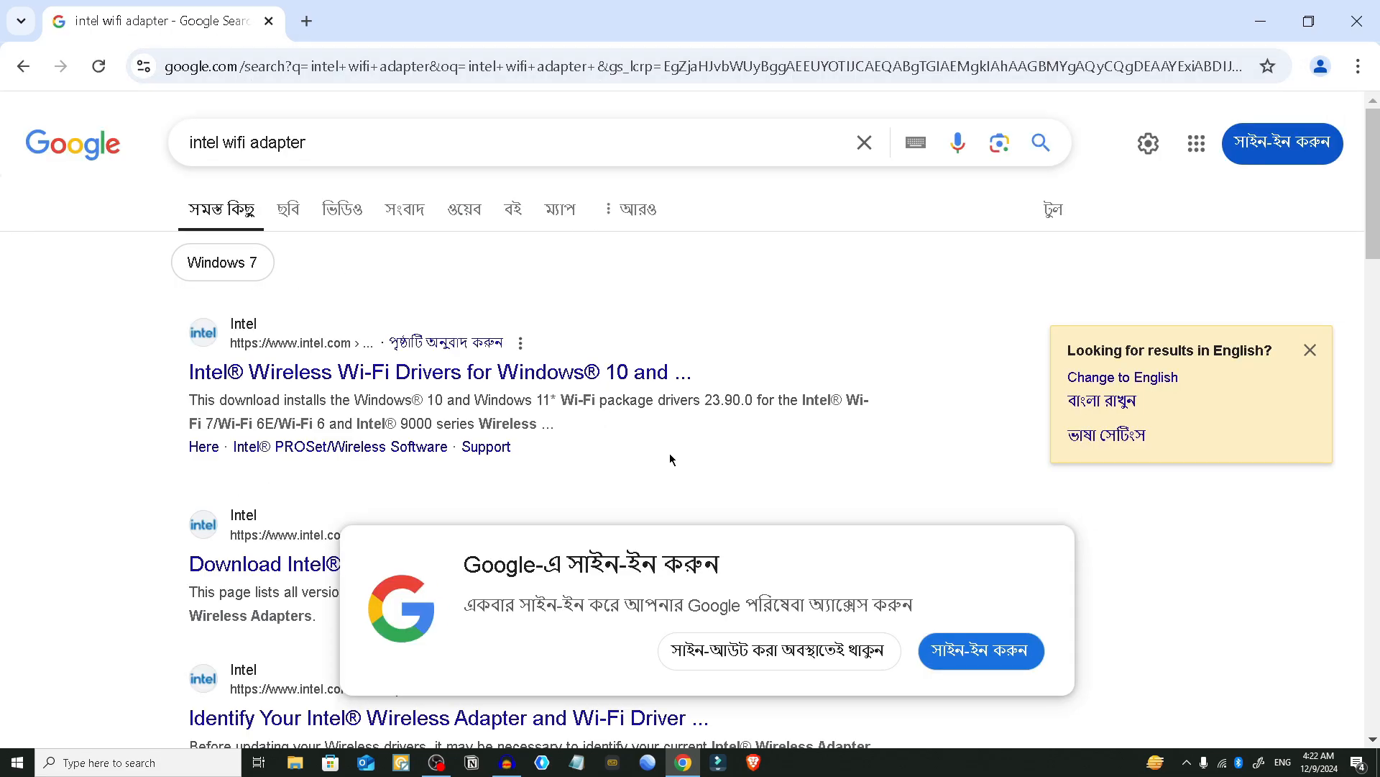
pyautogui.scroll(-3)
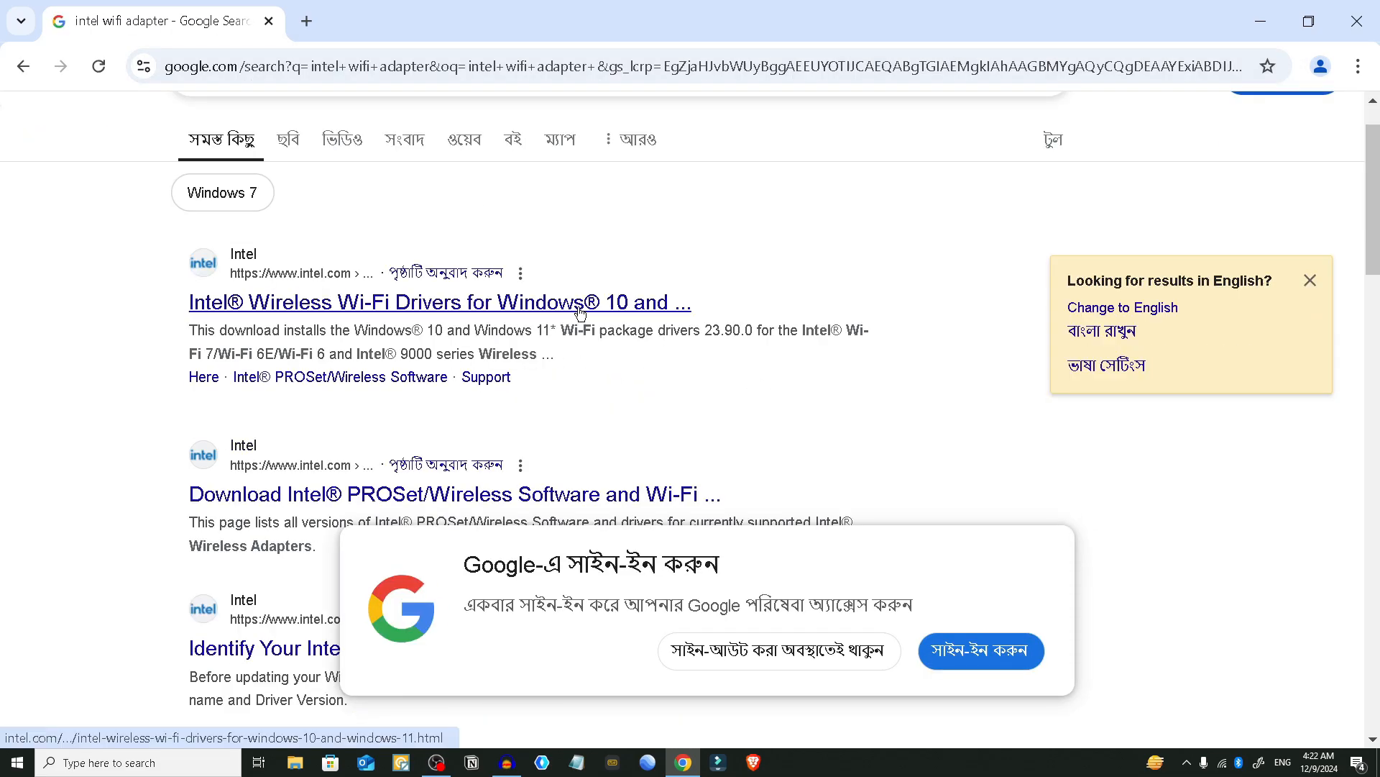
pyautogui.click(439, 302)
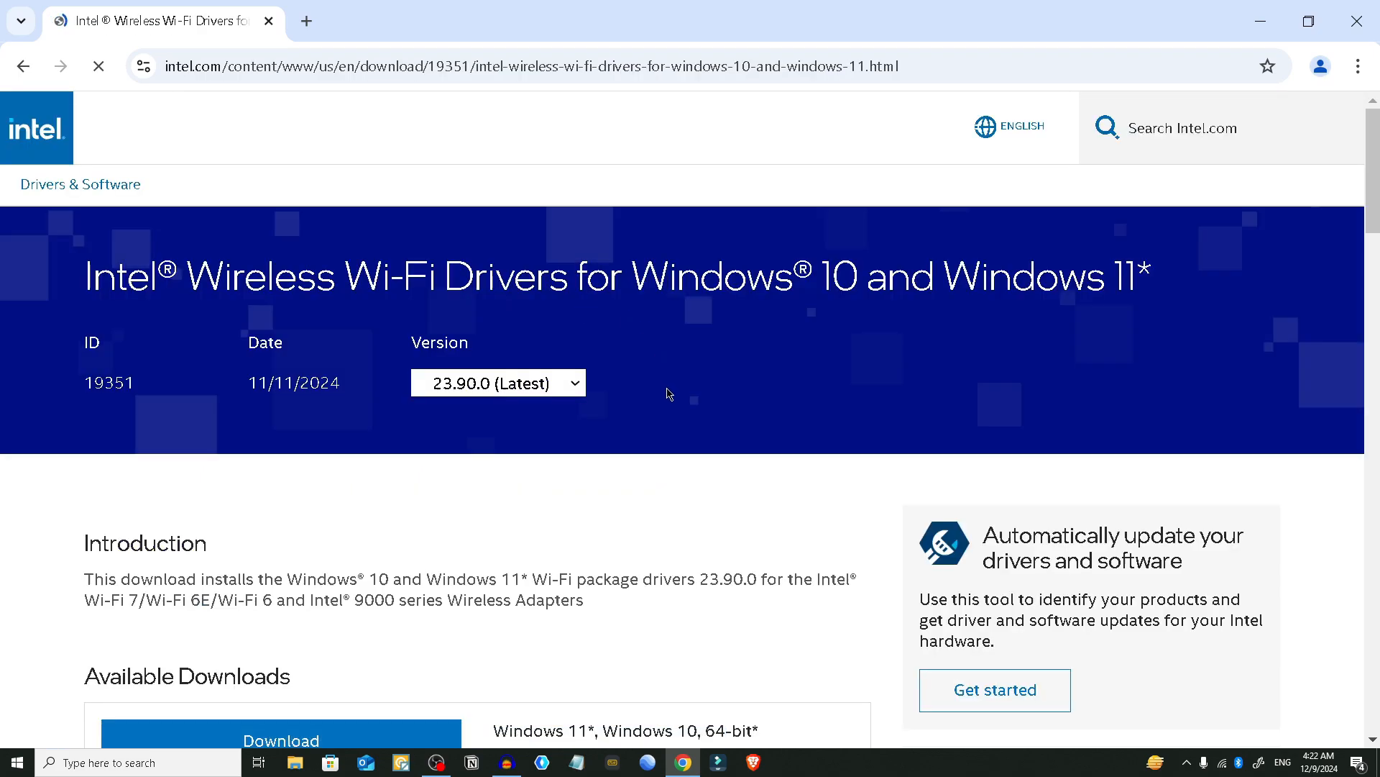
pyautogui.scroll(-3)
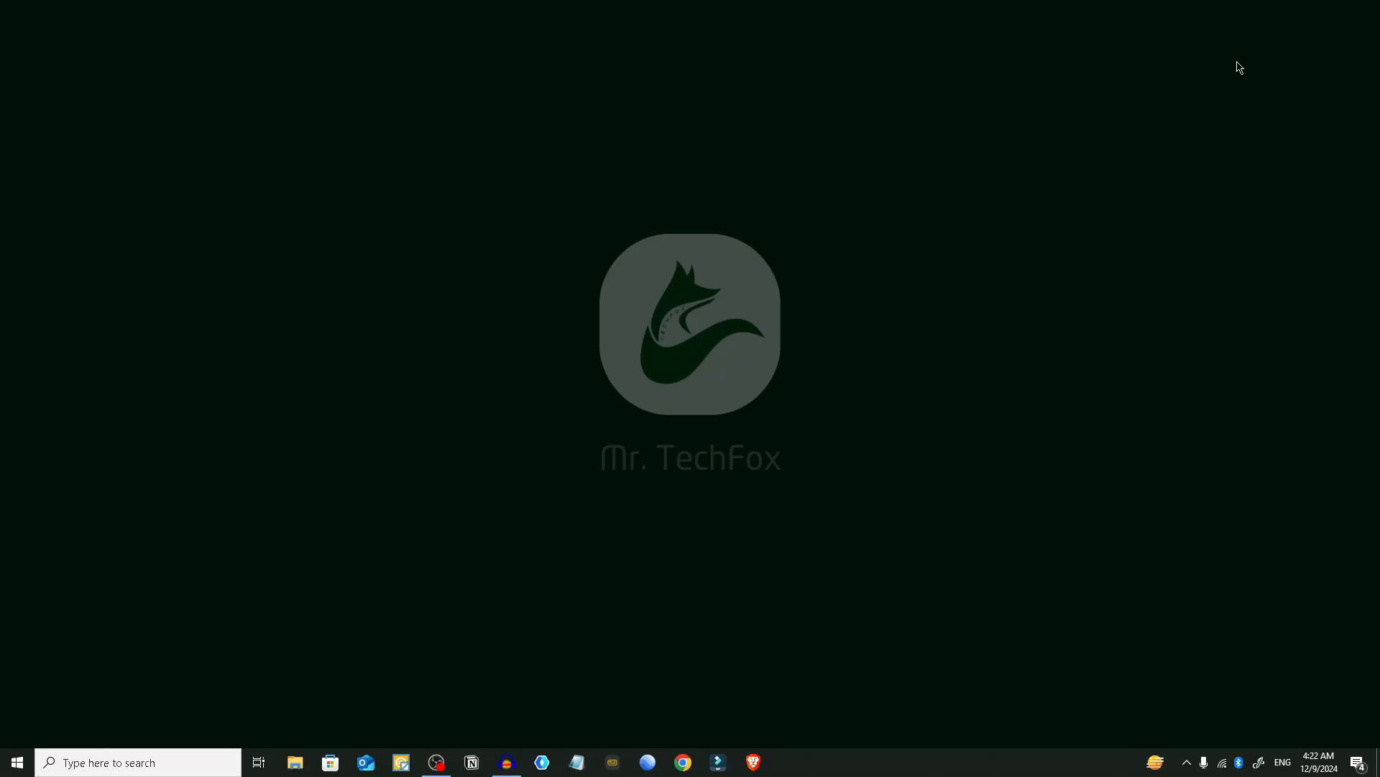
# - Open System Information via Start search to find the system model MS-7D18
pyautogui.click(16, 762)
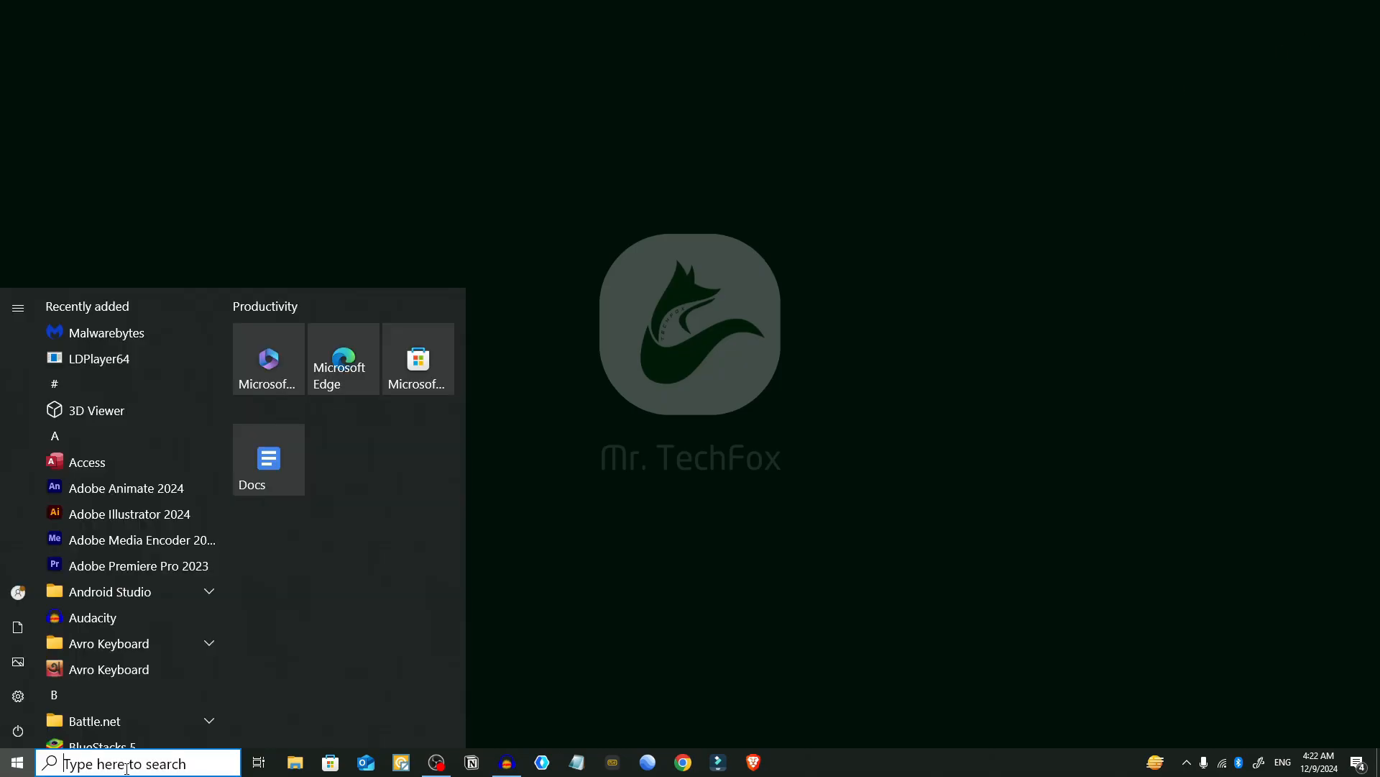
pyautogui.write('system Information')
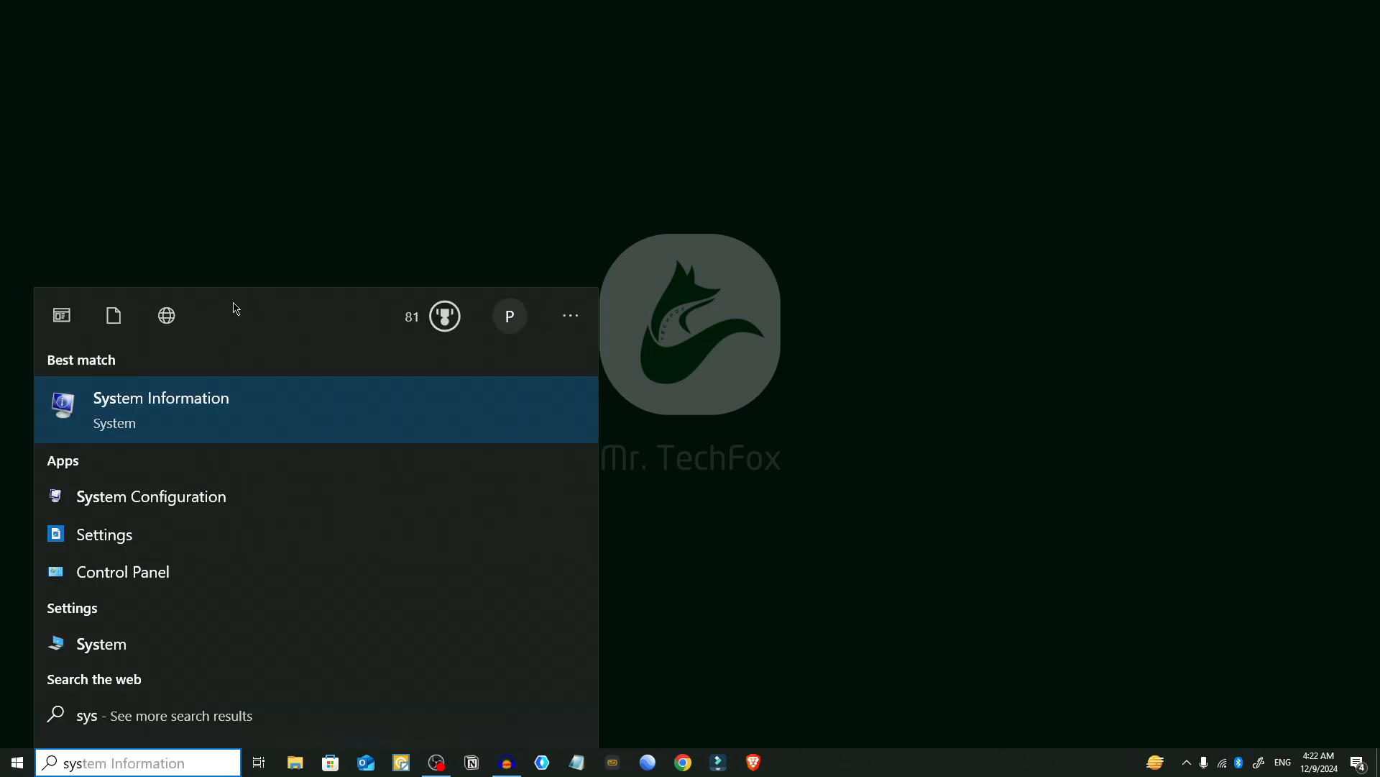
pyautogui.click(160, 397)
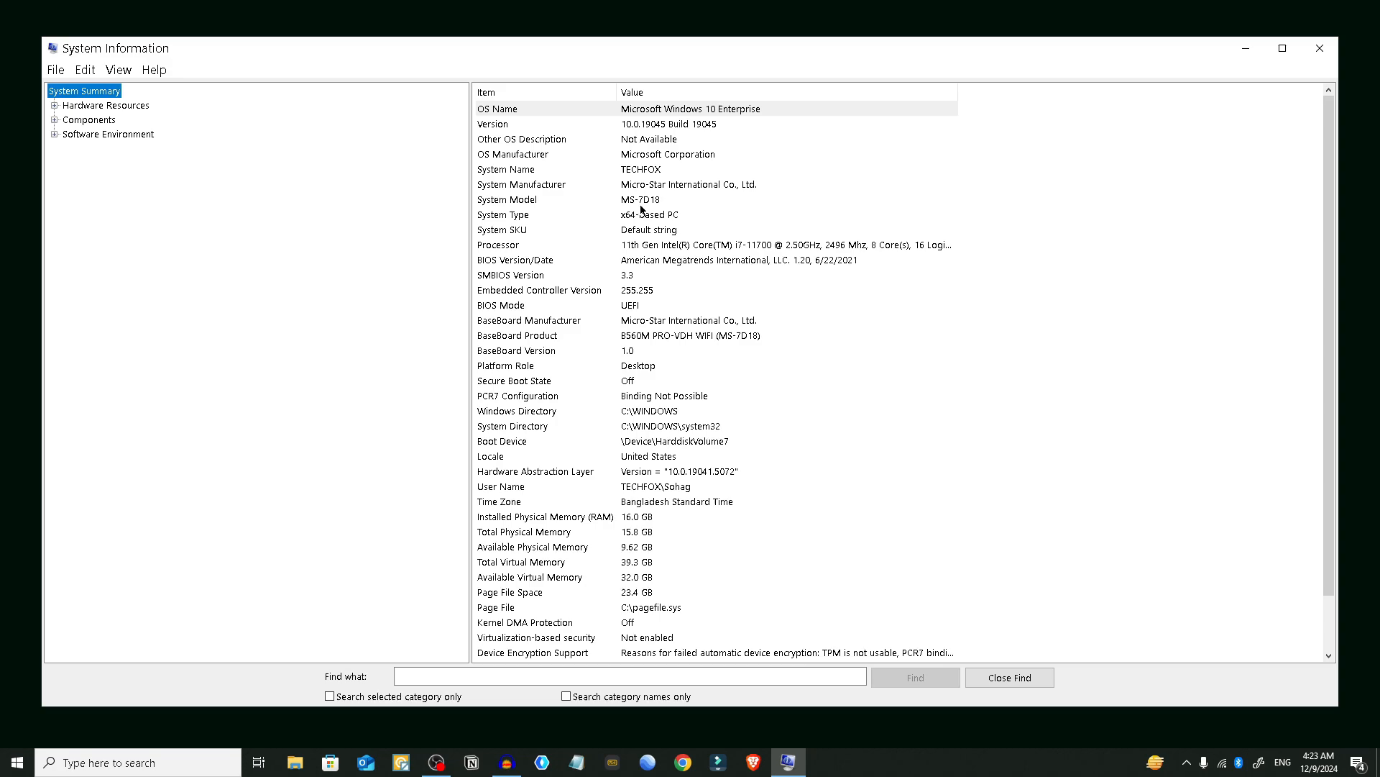
pyautogui.click(683, 762)
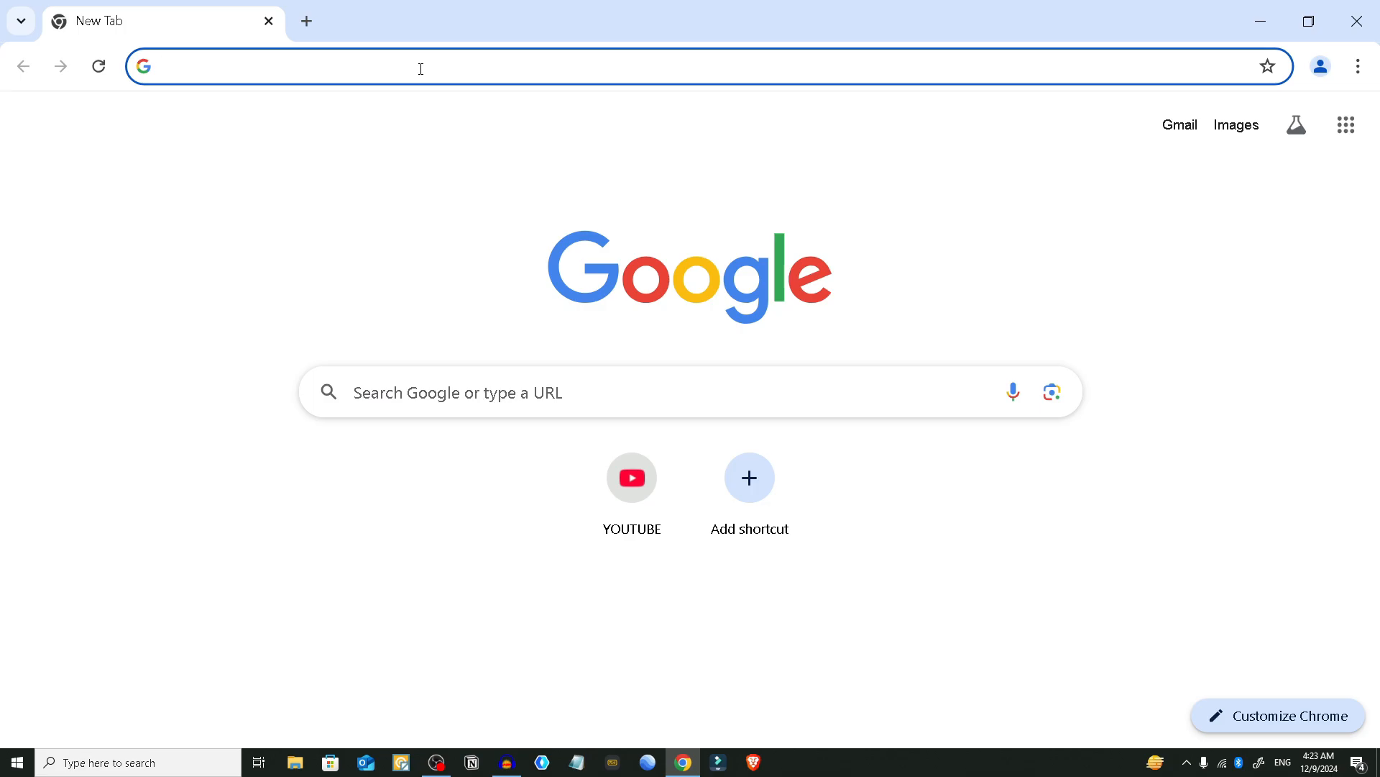
# - Search Google for 'ms 7d18 wifi adapter' from Chrome's address bar
pyautogui.write('ms 7d18')
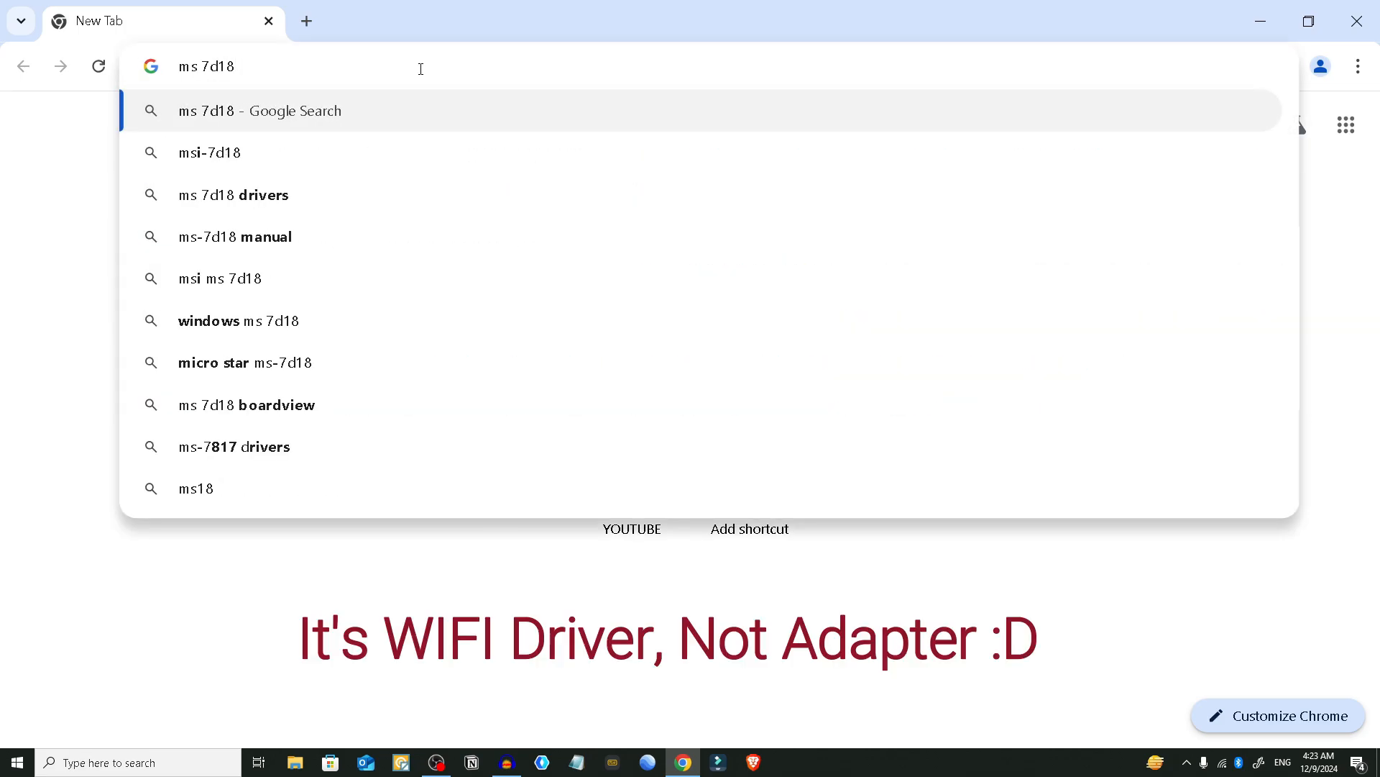
pyautogui.write('wifi adapter')
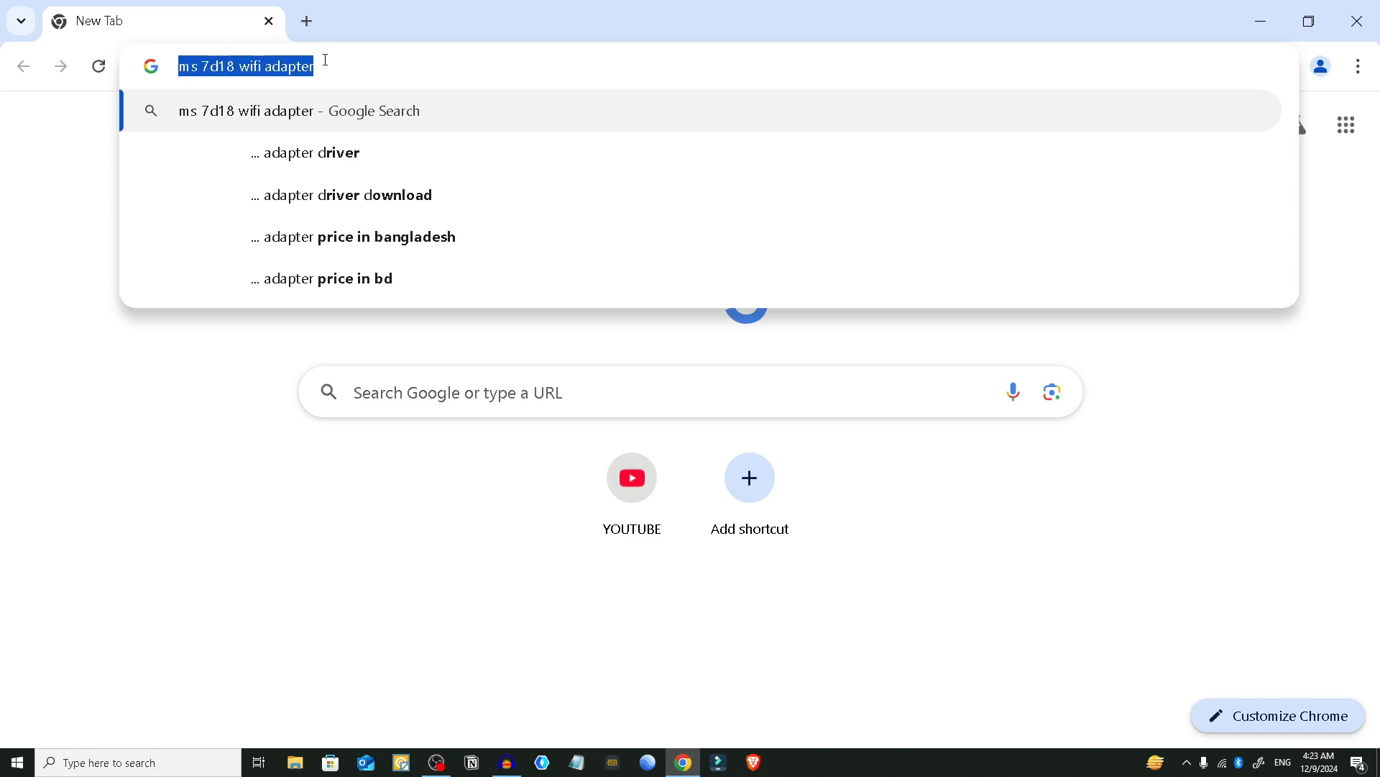
pyautogui.click(238, 66)
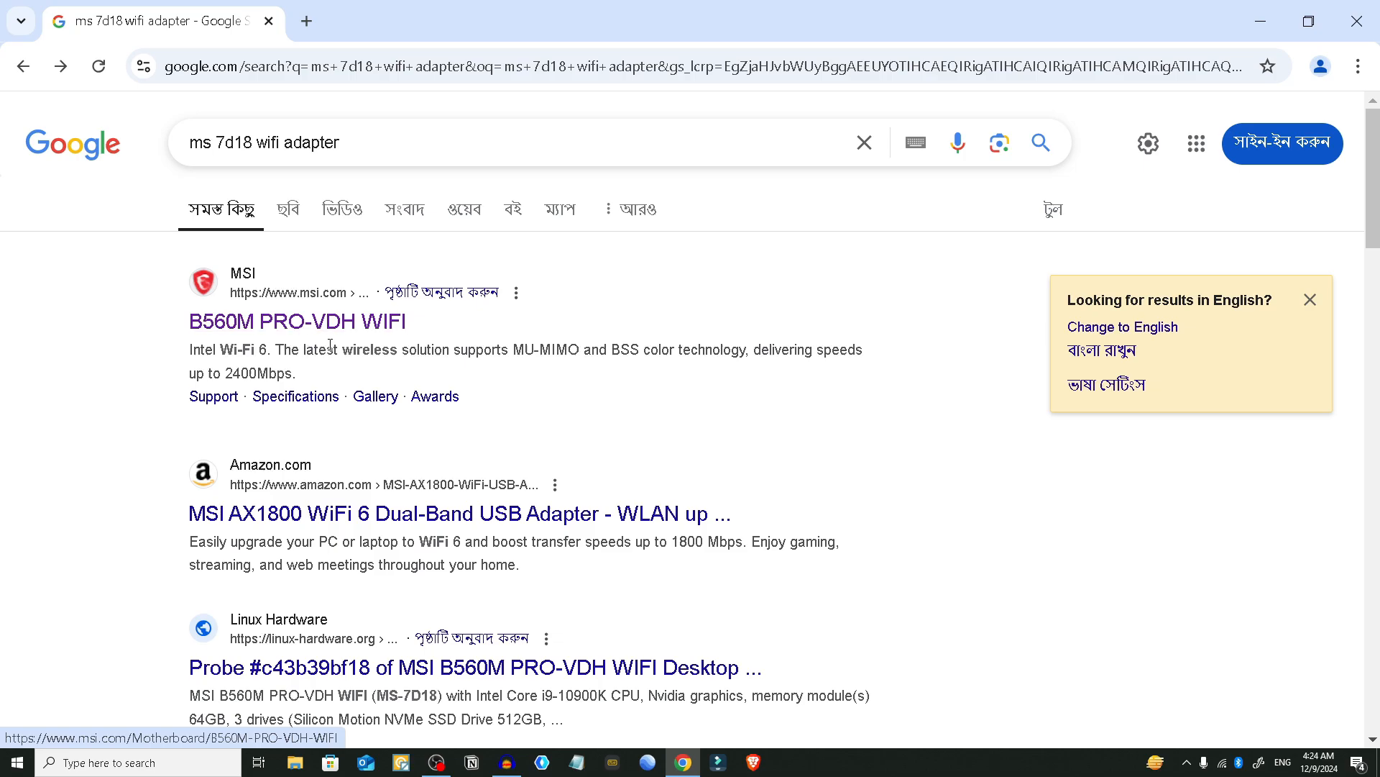
pyautogui.moveTo(343, 346)
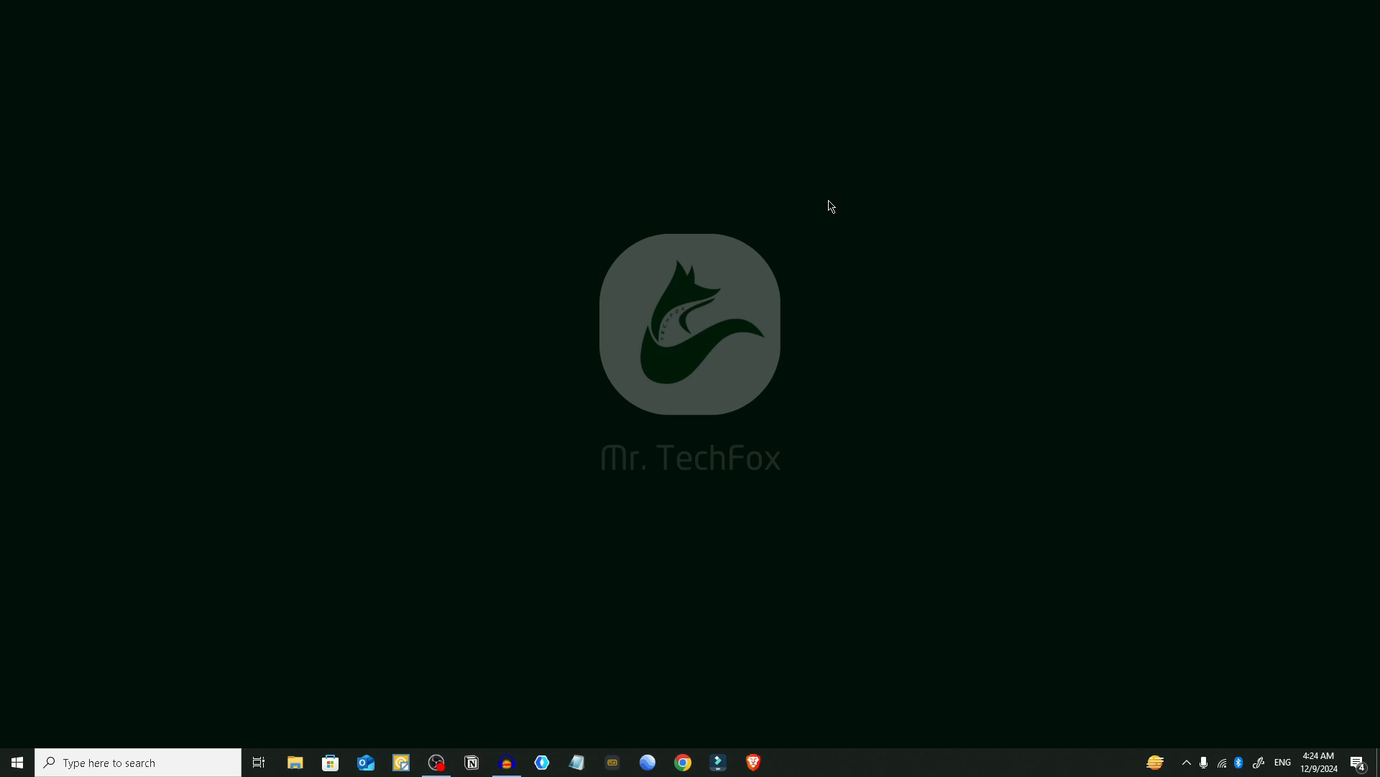
pyautogui.moveTo(1300, 495)
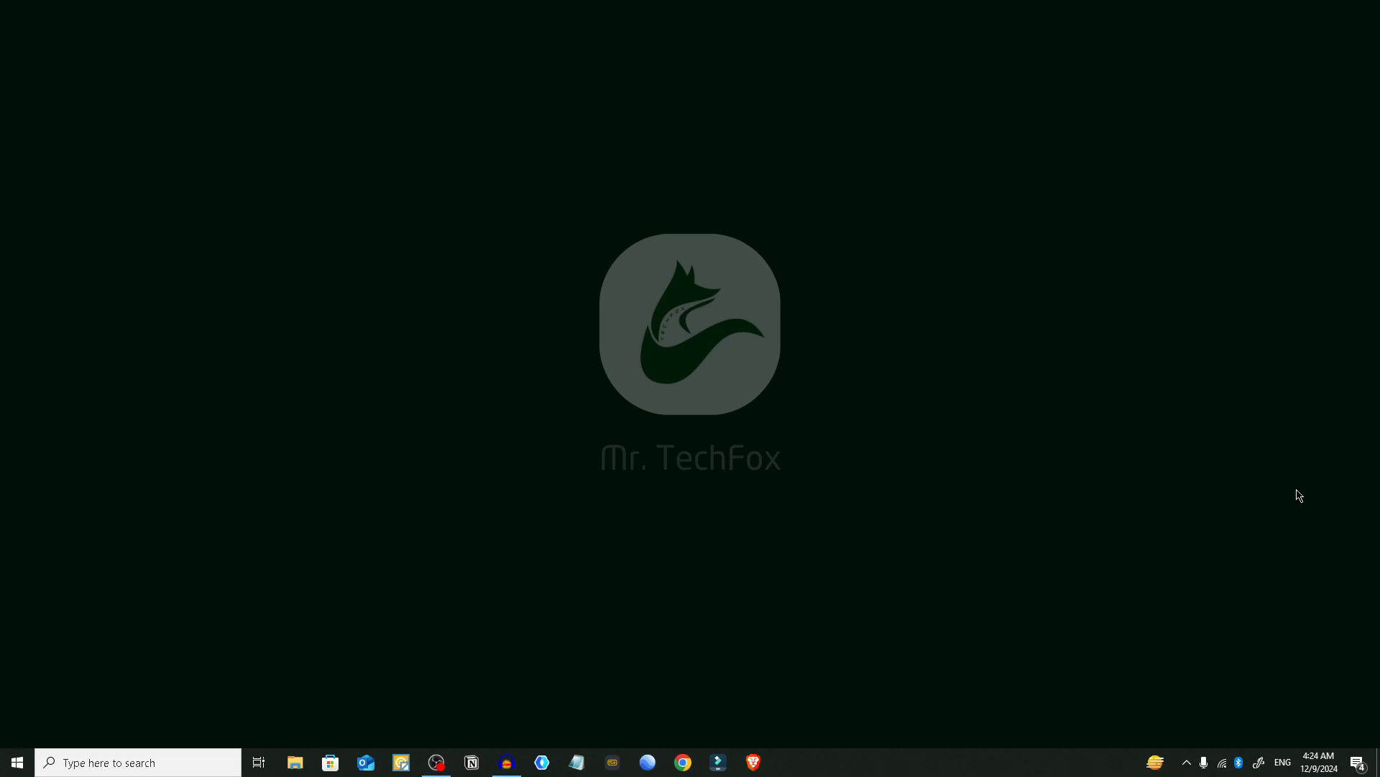
pyautogui.moveTo(1306, 517)
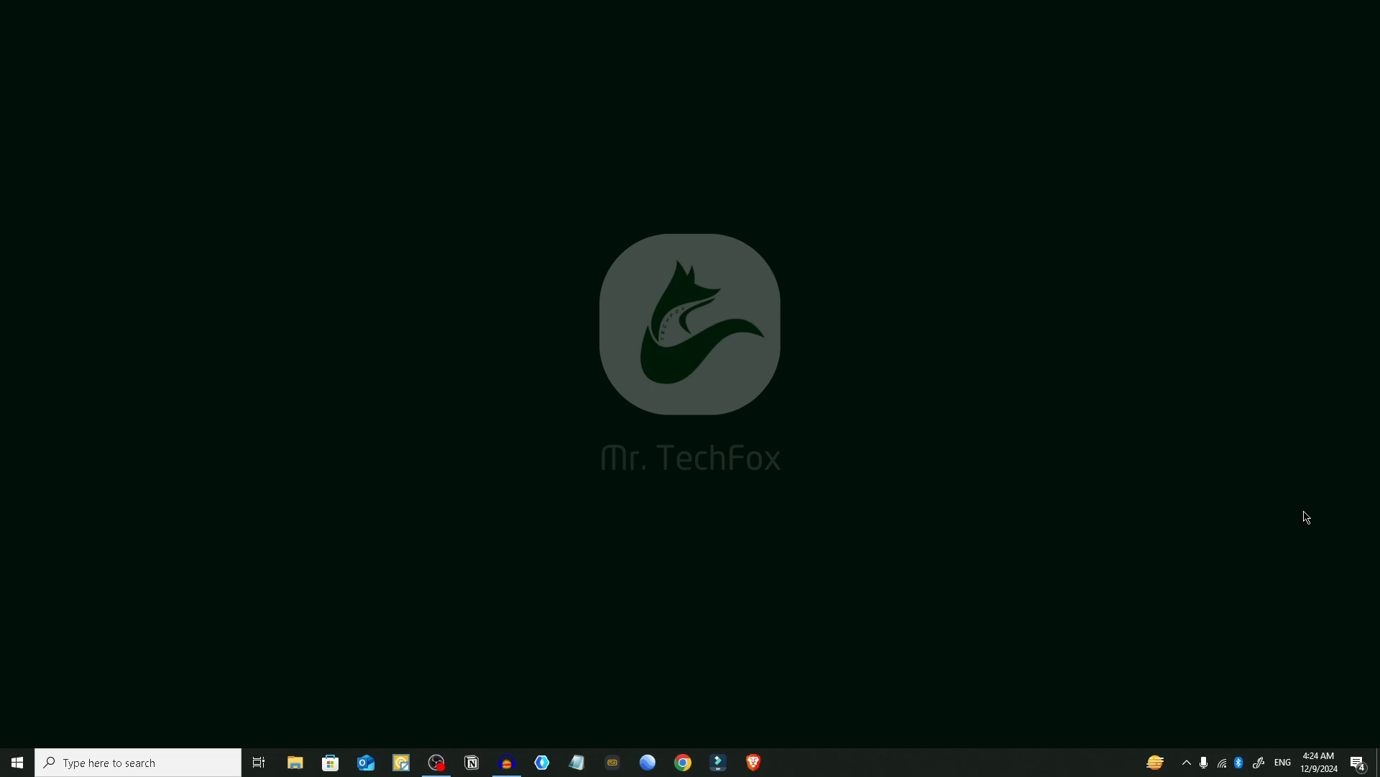
pyautogui.moveTo(1352, 698)
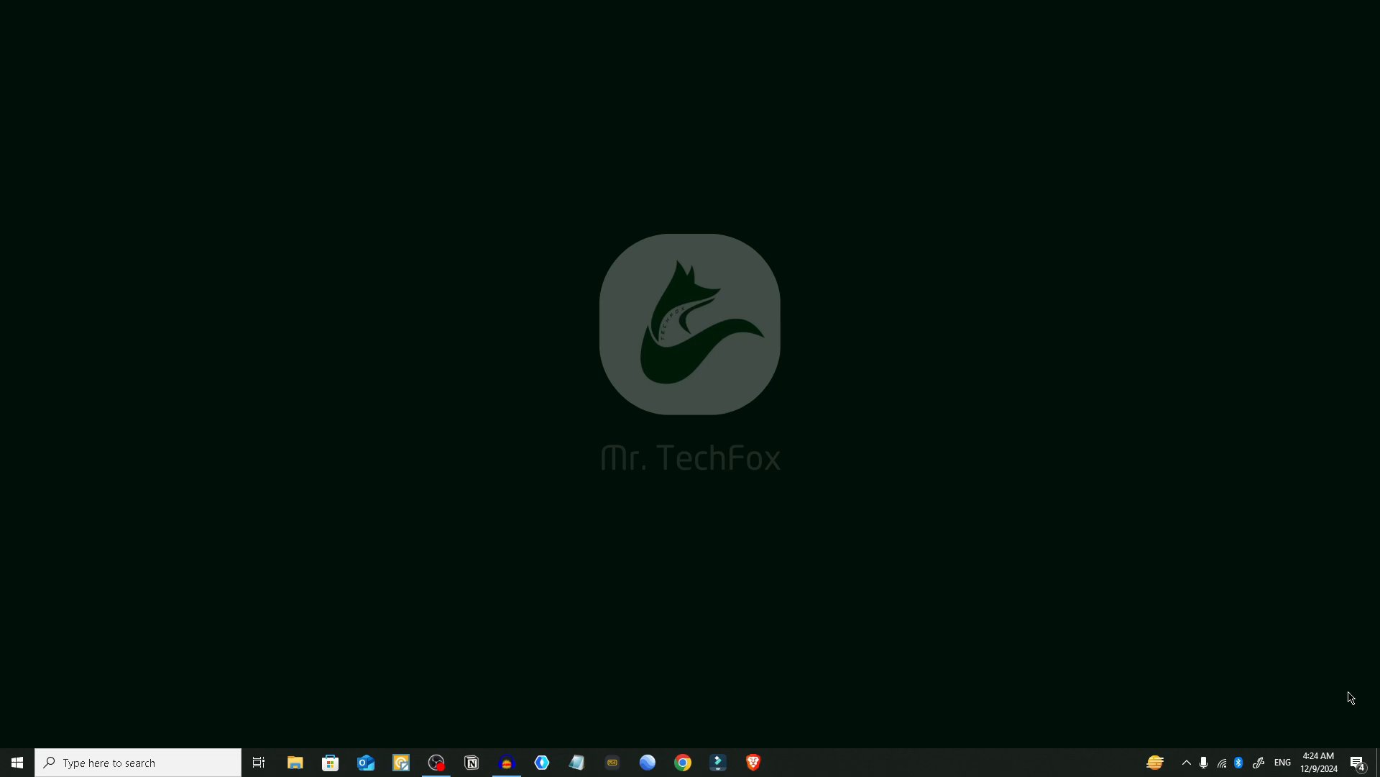
pyautogui.click(1223, 762)
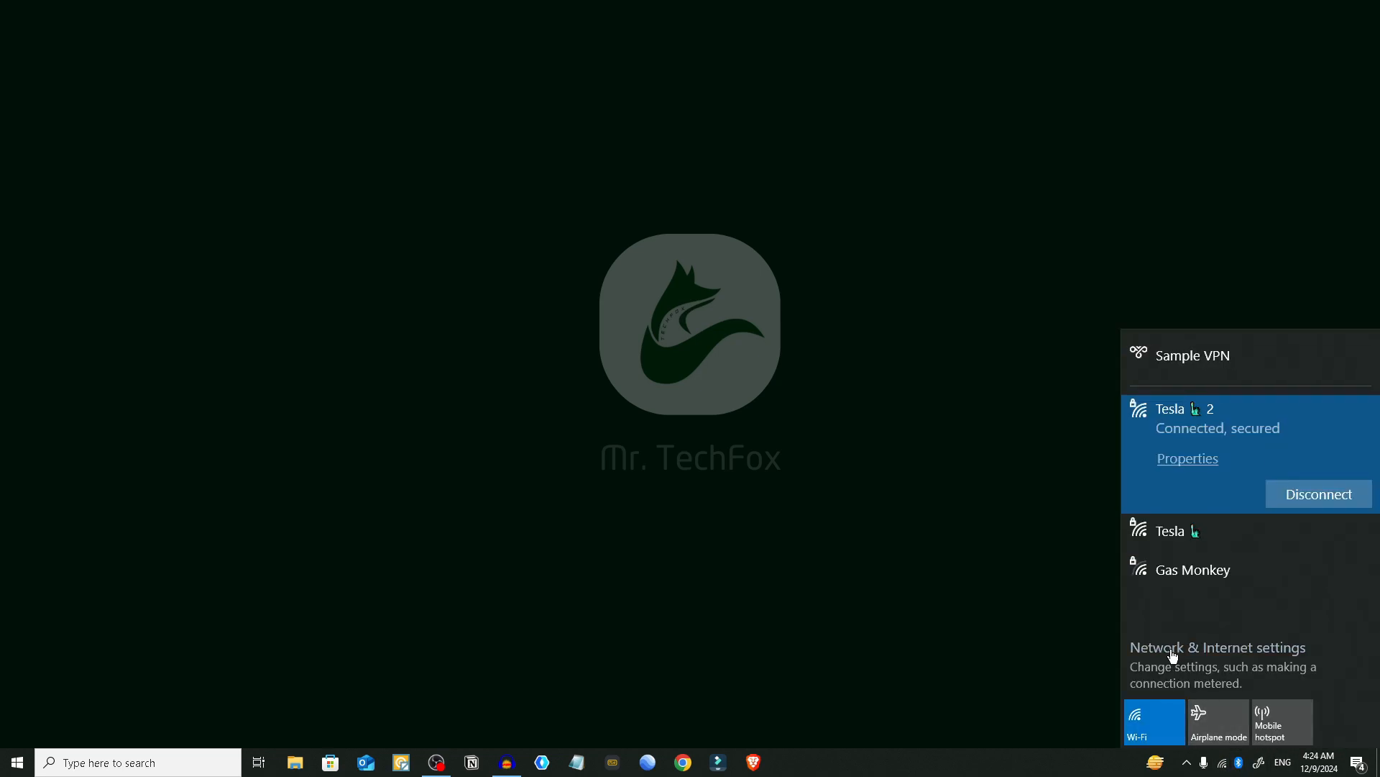
pyautogui.moveTo(1217, 502)
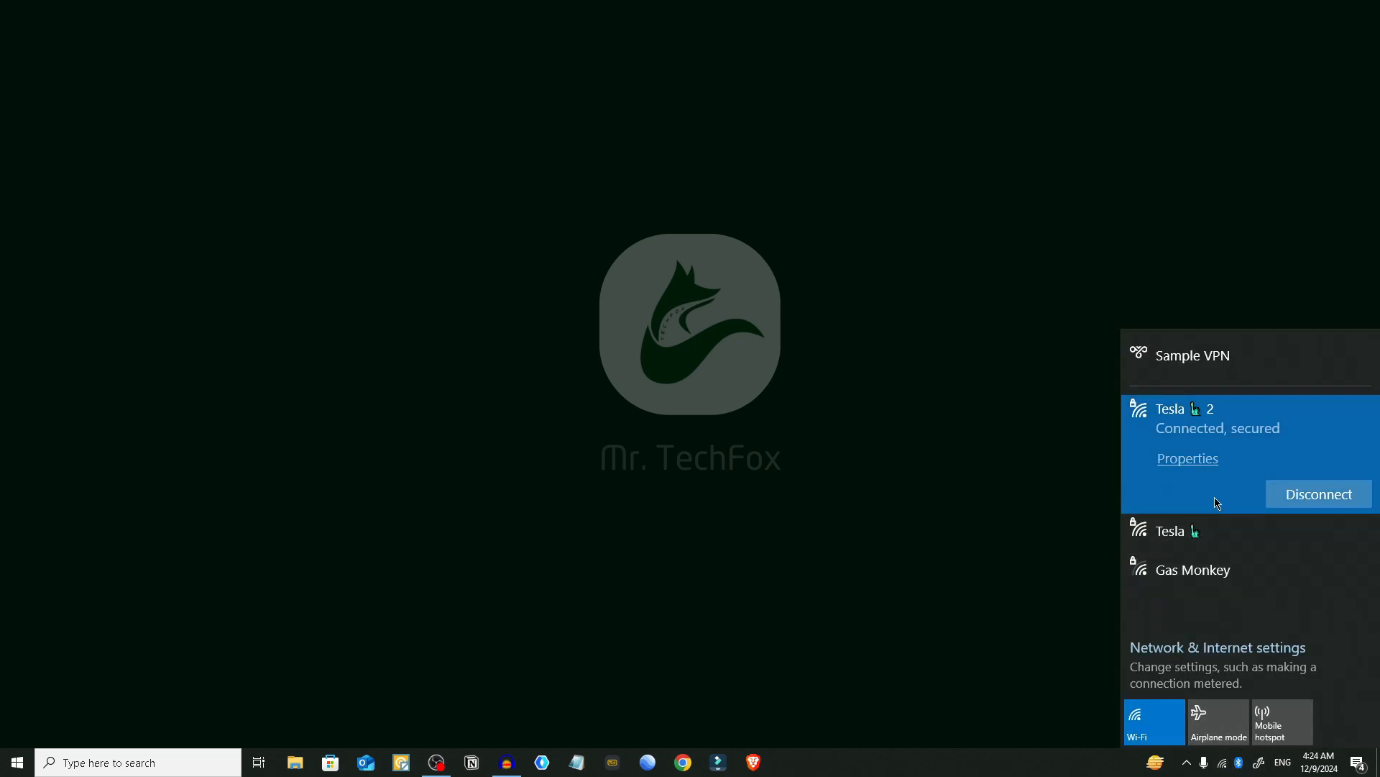
pyautogui.click(934, 457)
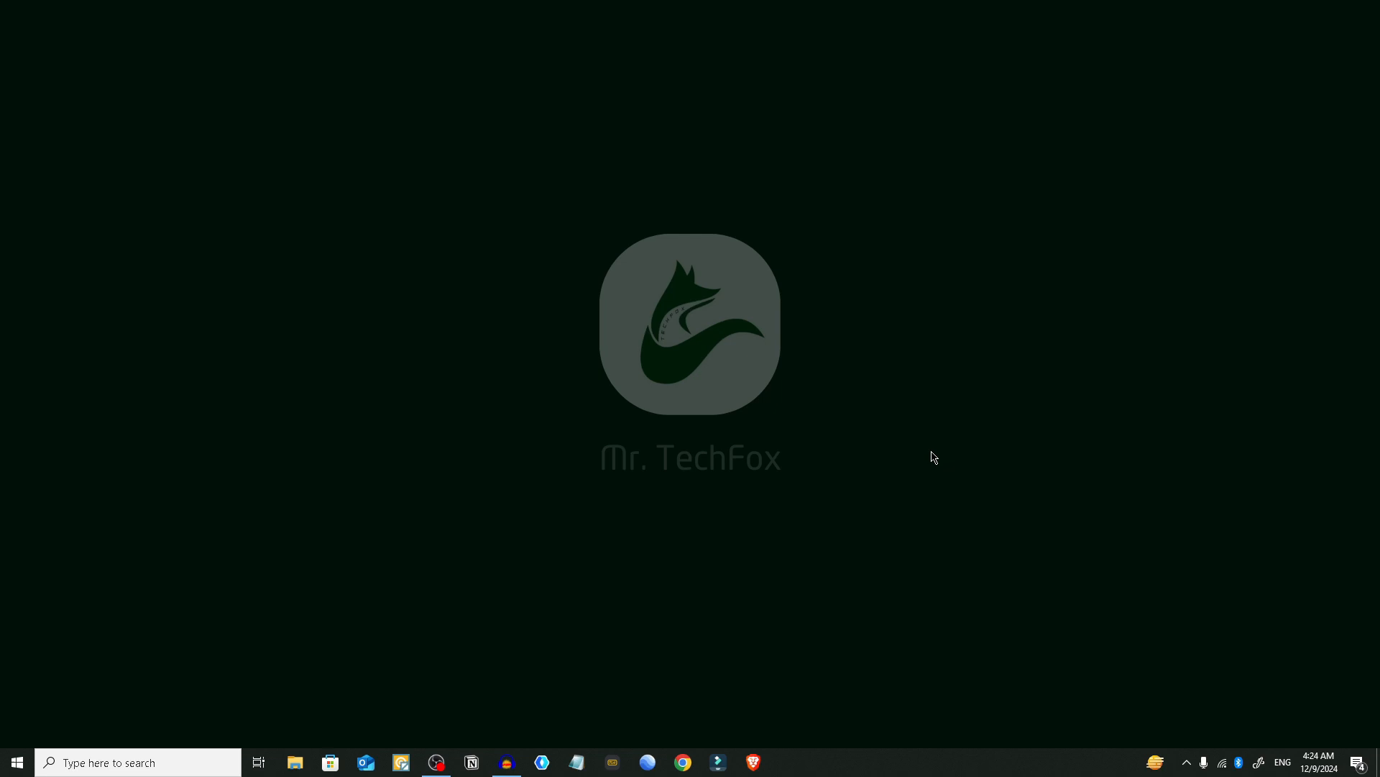
pyautogui.moveTo(933, 451)
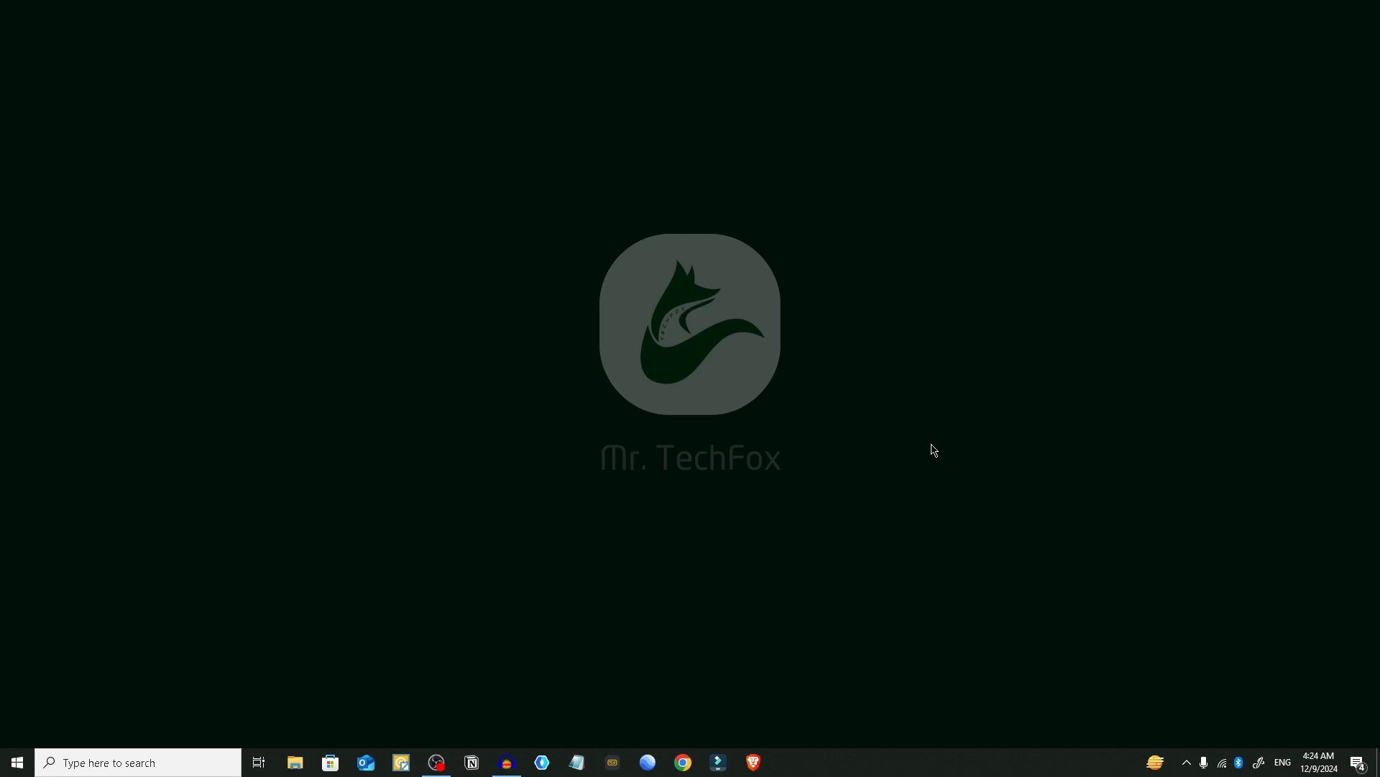